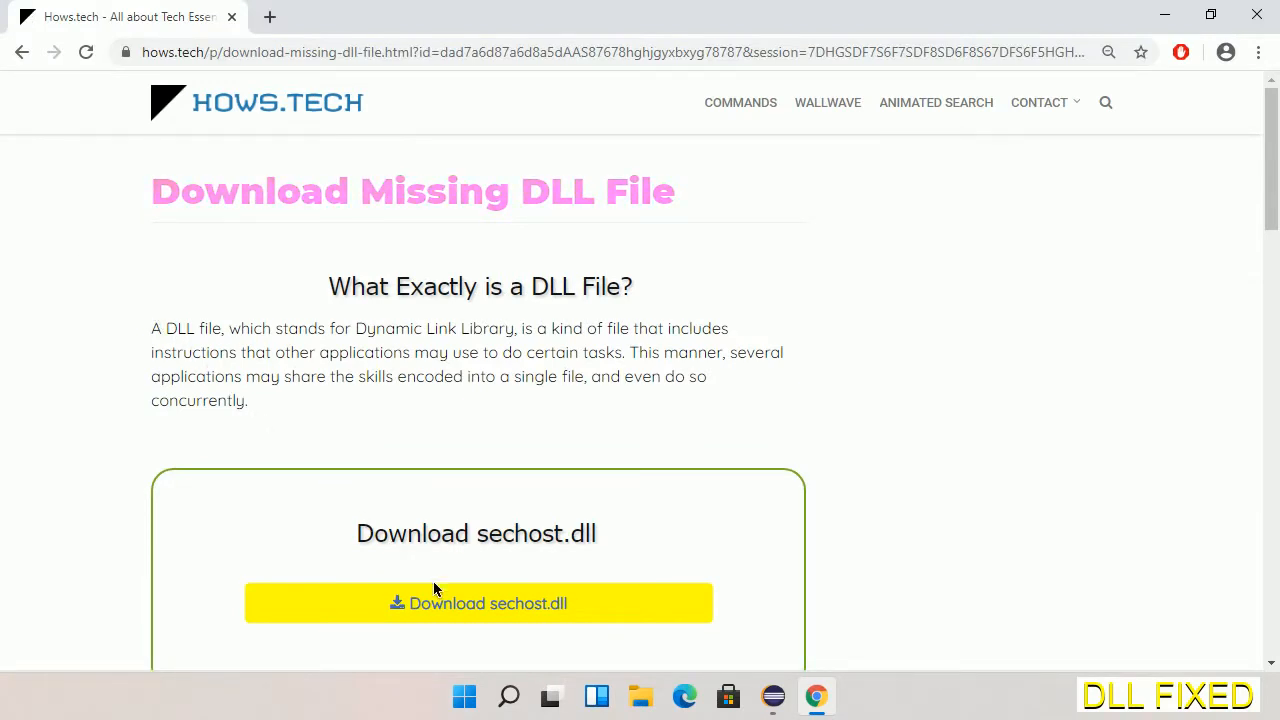
{"action": "mouse_move", "coordinate": [476, 604]}
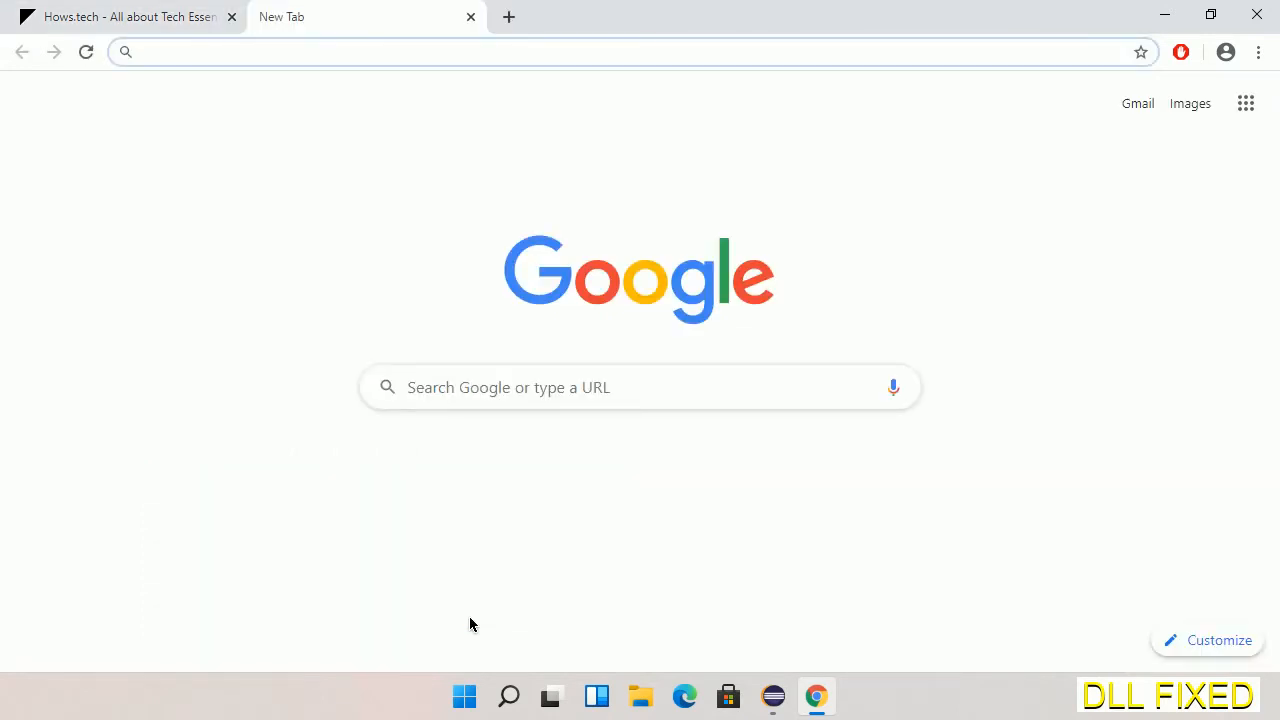
Step: Download sechost.dll from the hows.tech page and save it into the E: Downloads folder
{"action": "left_click", "coordinate": [640, 52]}
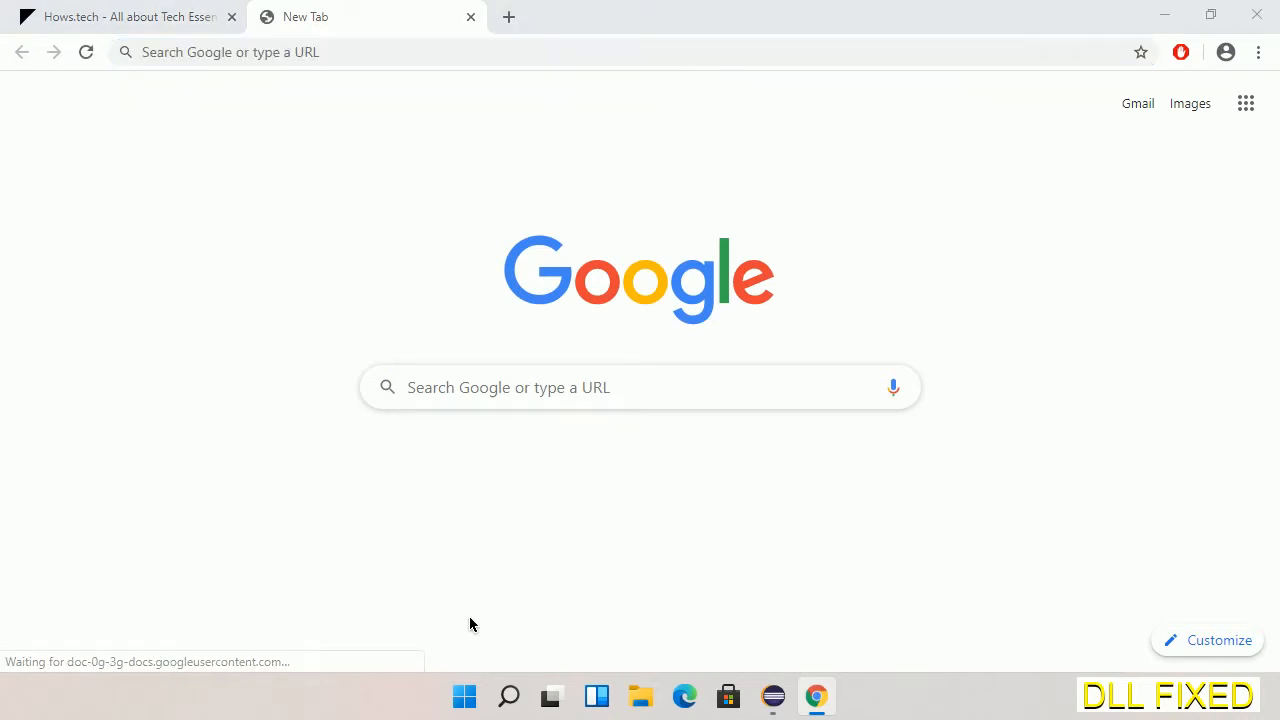
{"action": "left_click", "coordinate": [478, 604]}
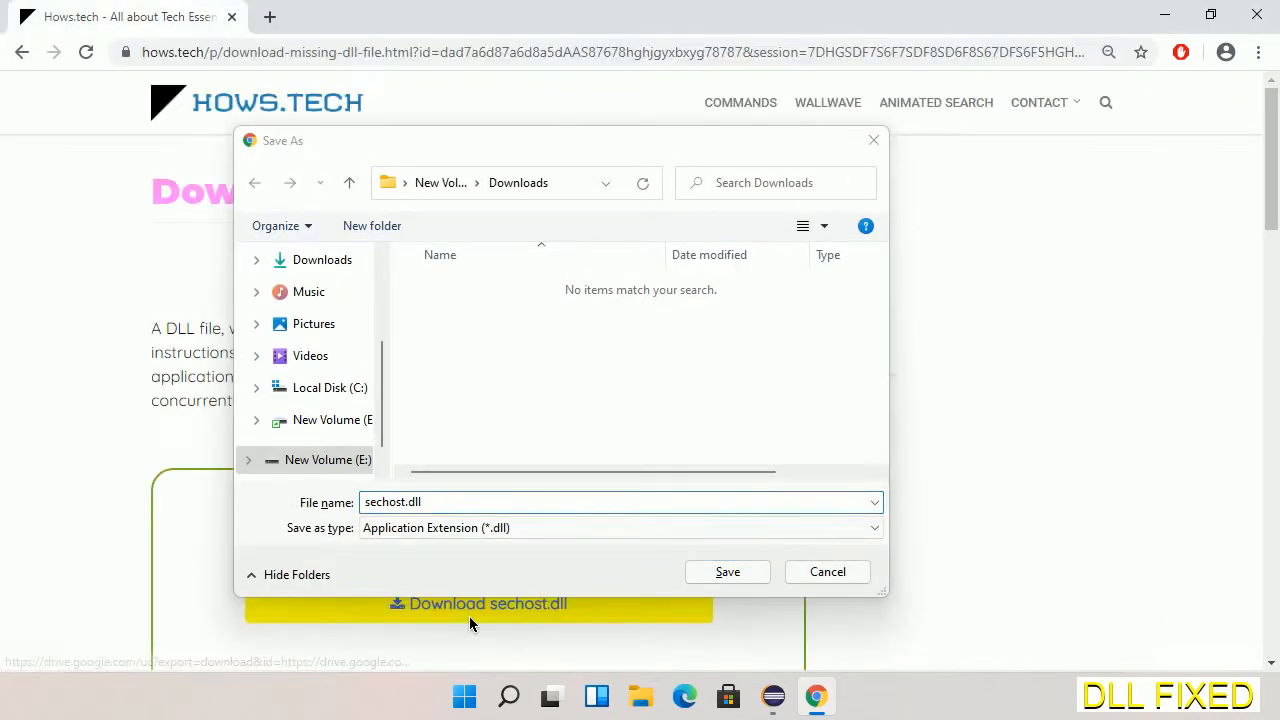
{"action": "mouse_move", "coordinate": [642, 590]}
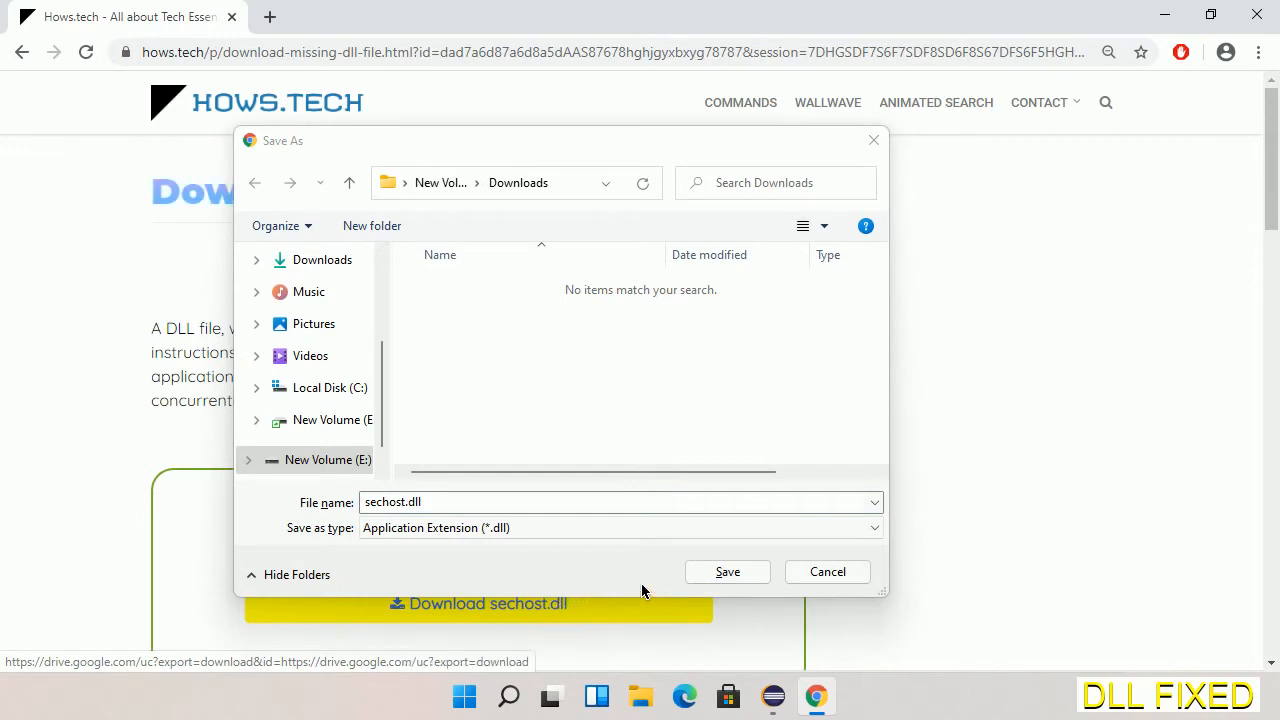
{"action": "left_click", "coordinate": [728, 572]}
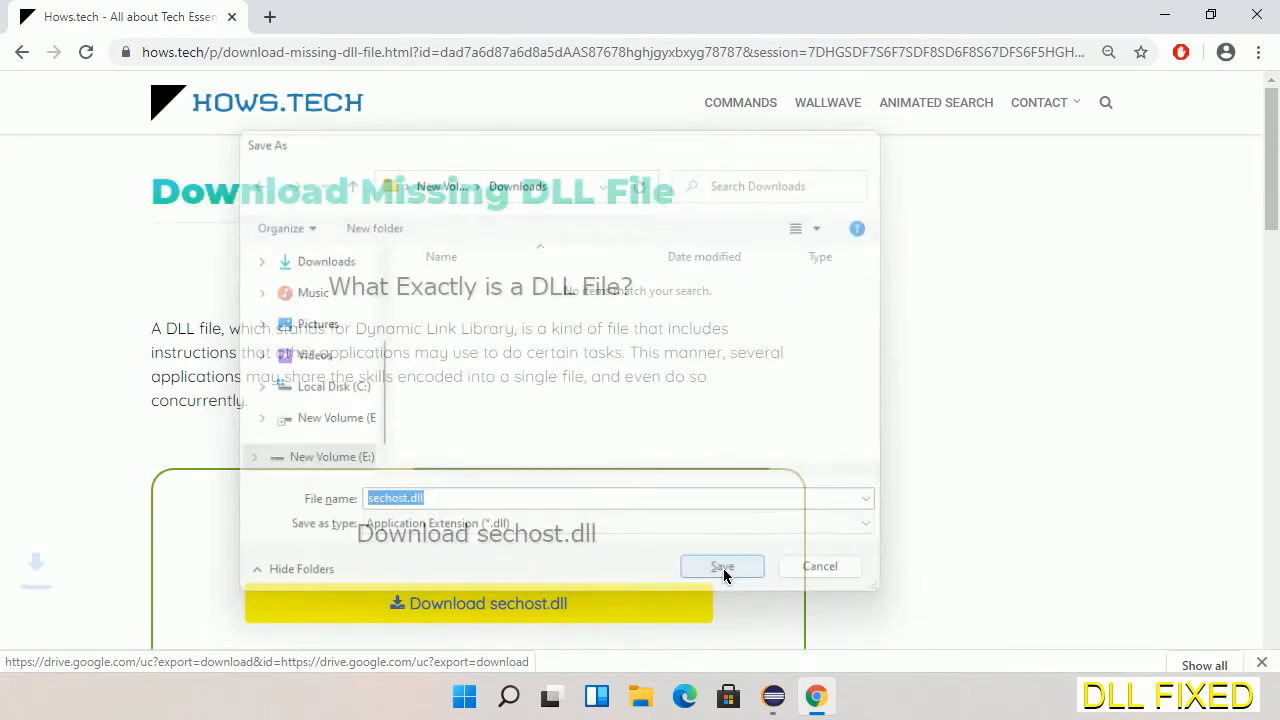
{"action": "left_click", "coordinate": [722, 566]}
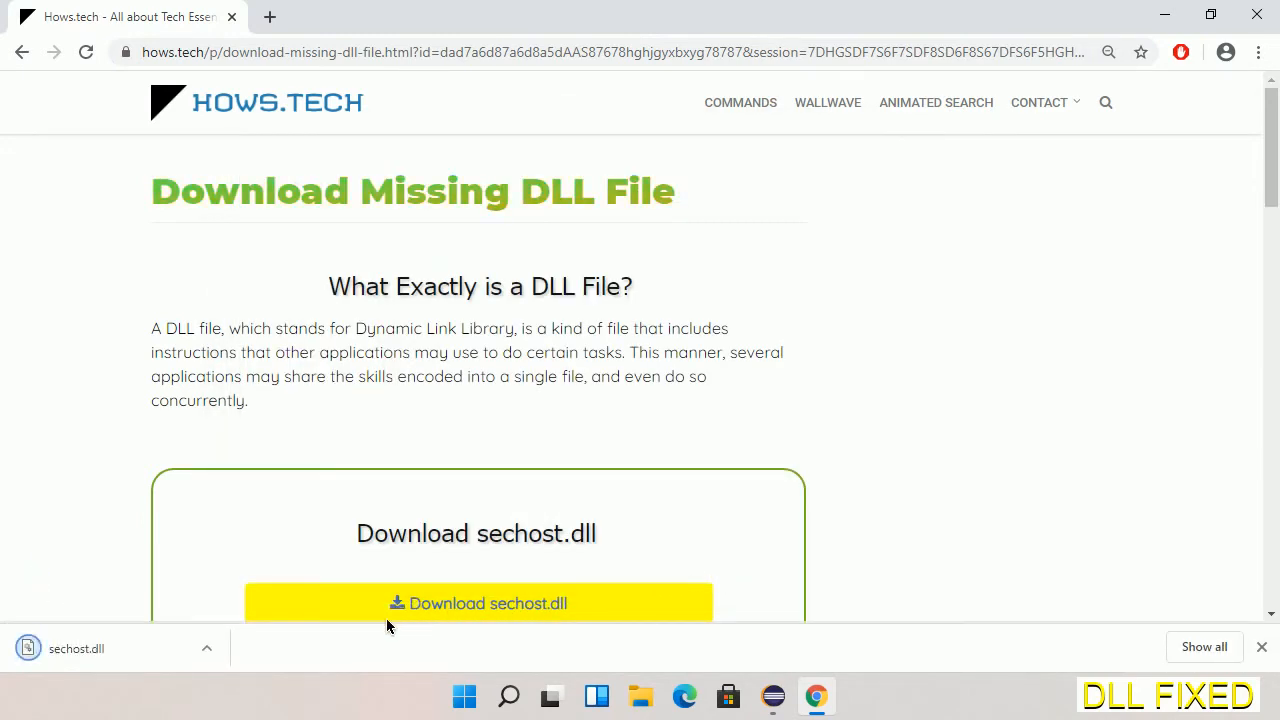
{"action": "left_click", "coordinate": [208, 648]}
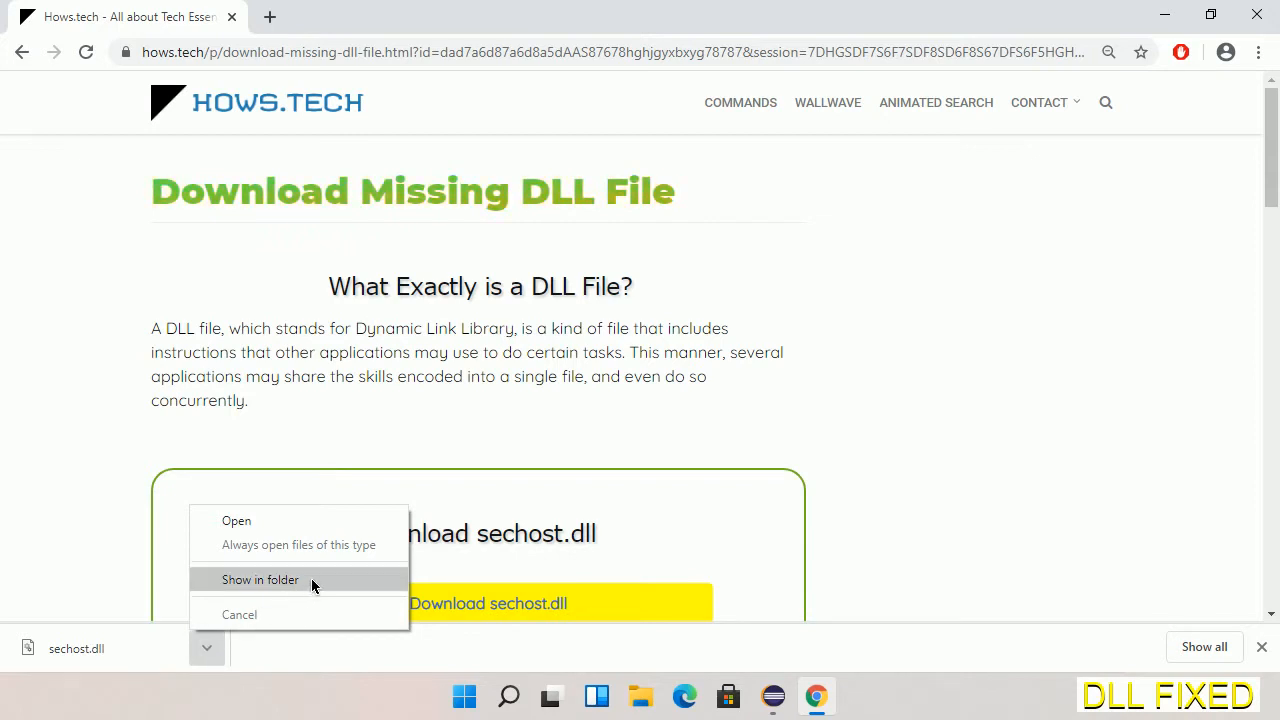
Step: Show sechost.dll in its Downloads folder and copy it from the context menu
{"action": "left_click", "coordinate": [260, 580]}
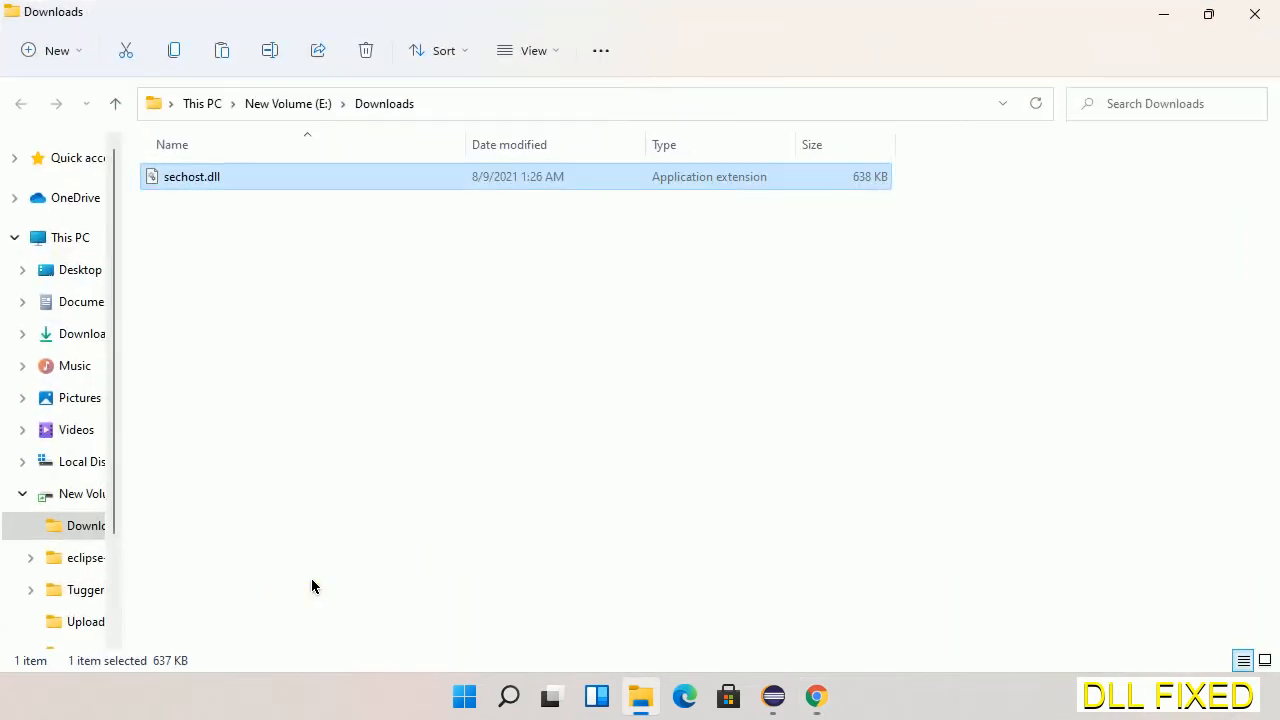
{"action": "mouse_move", "coordinate": [196, 212]}
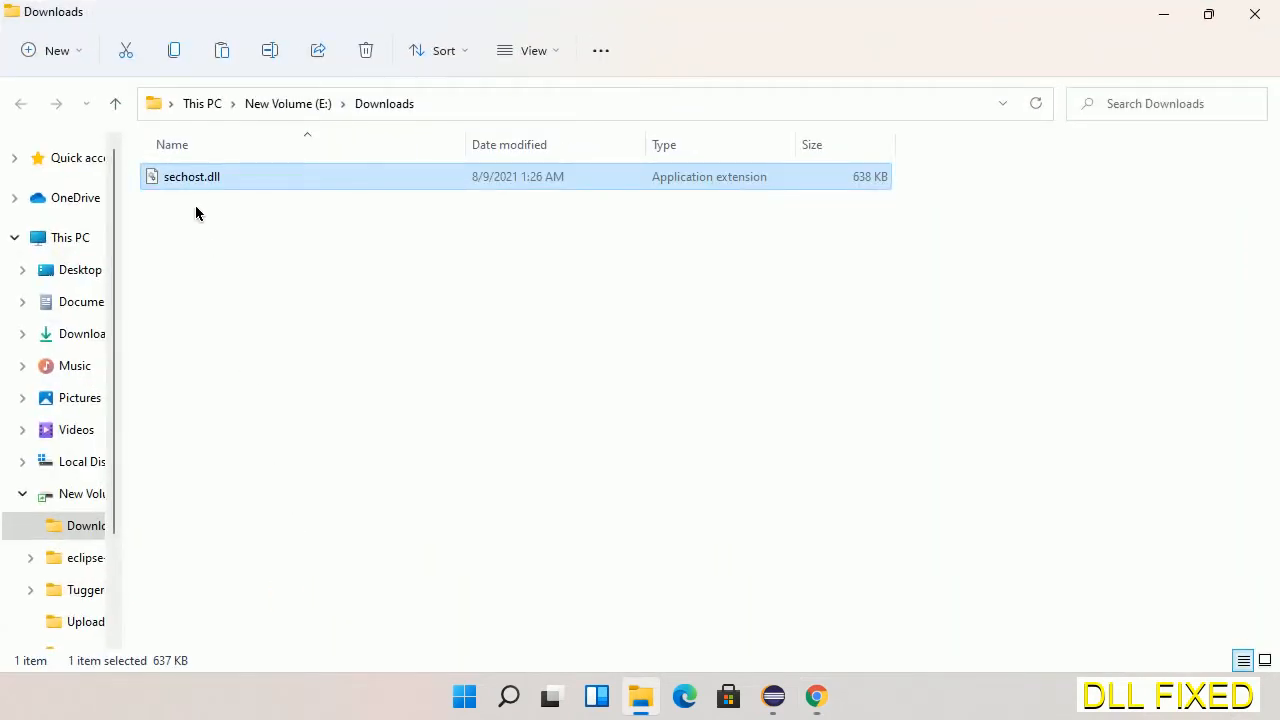
{"action": "right_click", "coordinate": [192, 176]}
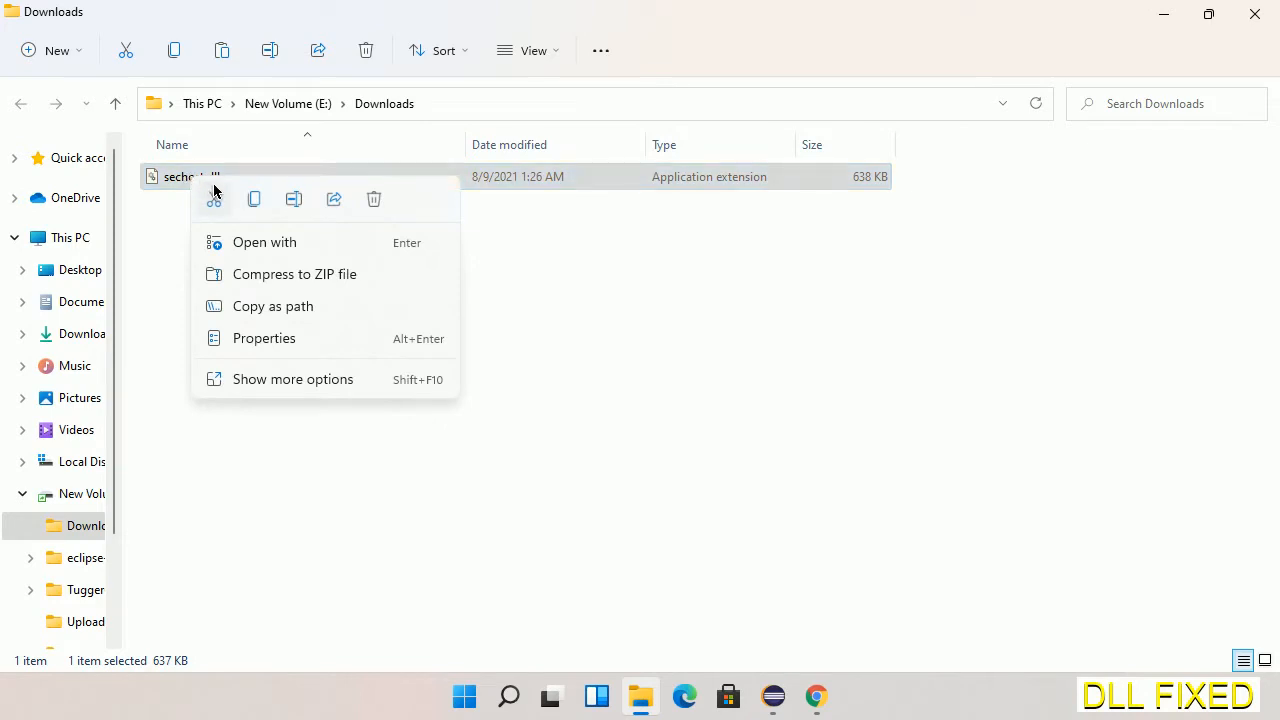
{"action": "mouse_move", "coordinate": [254, 200]}
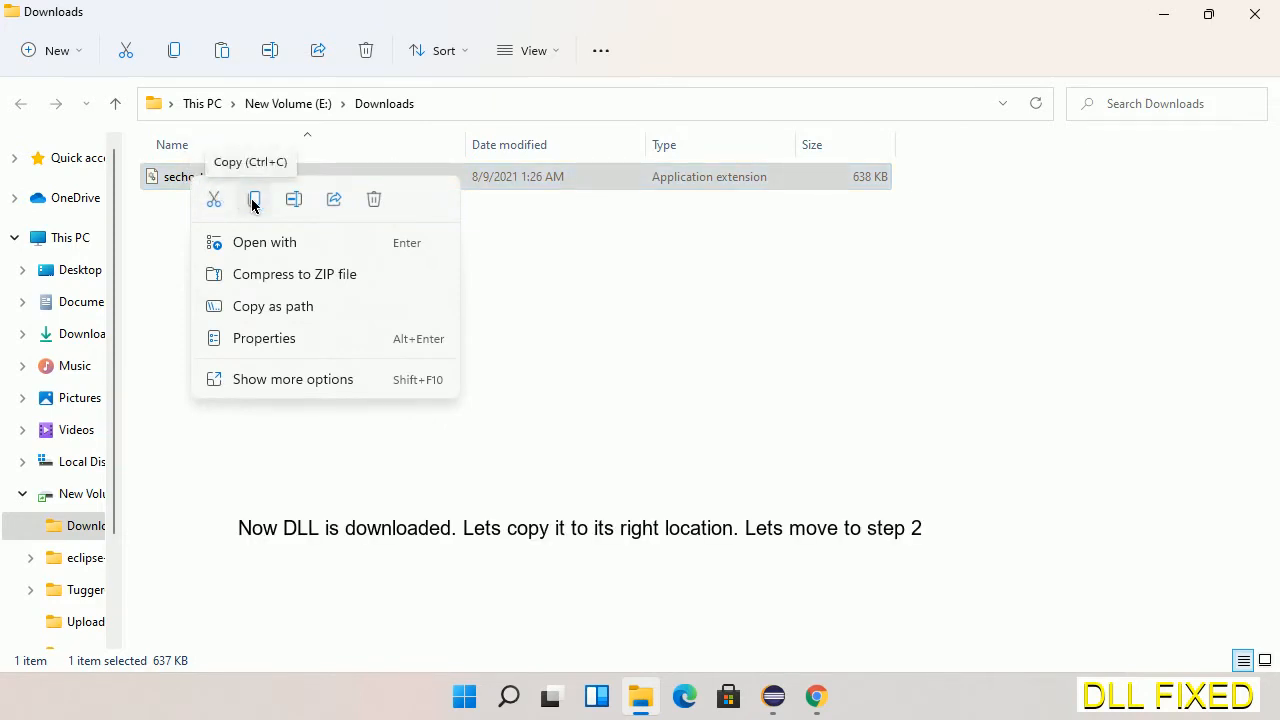
{"action": "left_click", "coordinate": [254, 200]}
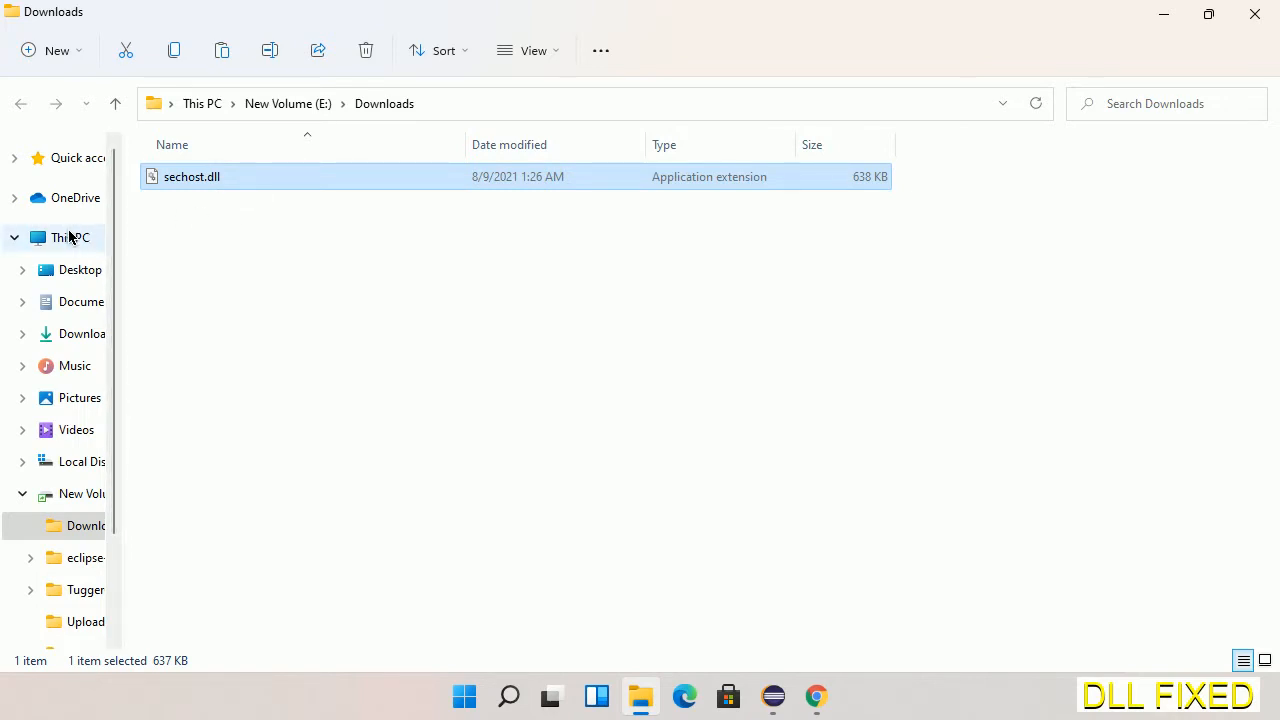
Step: Navigate to C:\Windows\System32 and paste sechost.dll, continuing past the Access Denied prompt
{"action": "left_click", "coordinate": [70, 236]}
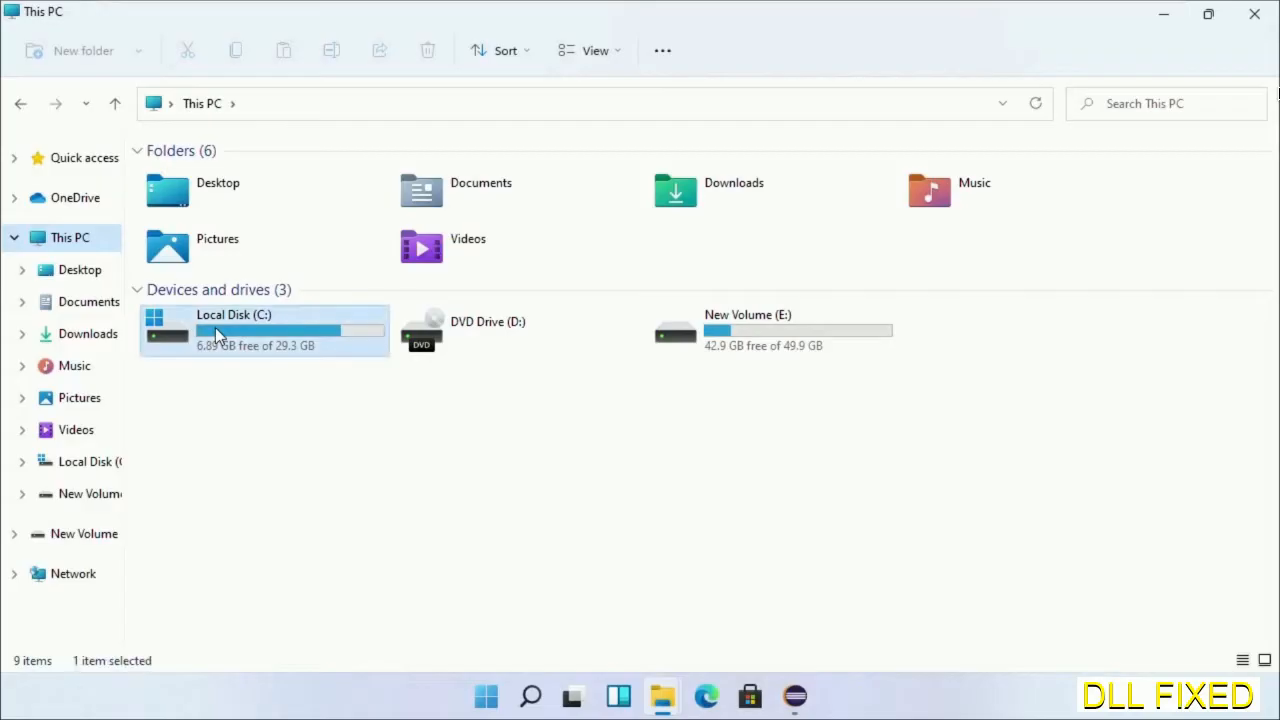
{"action": "double_click", "coordinate": [234, 330]}
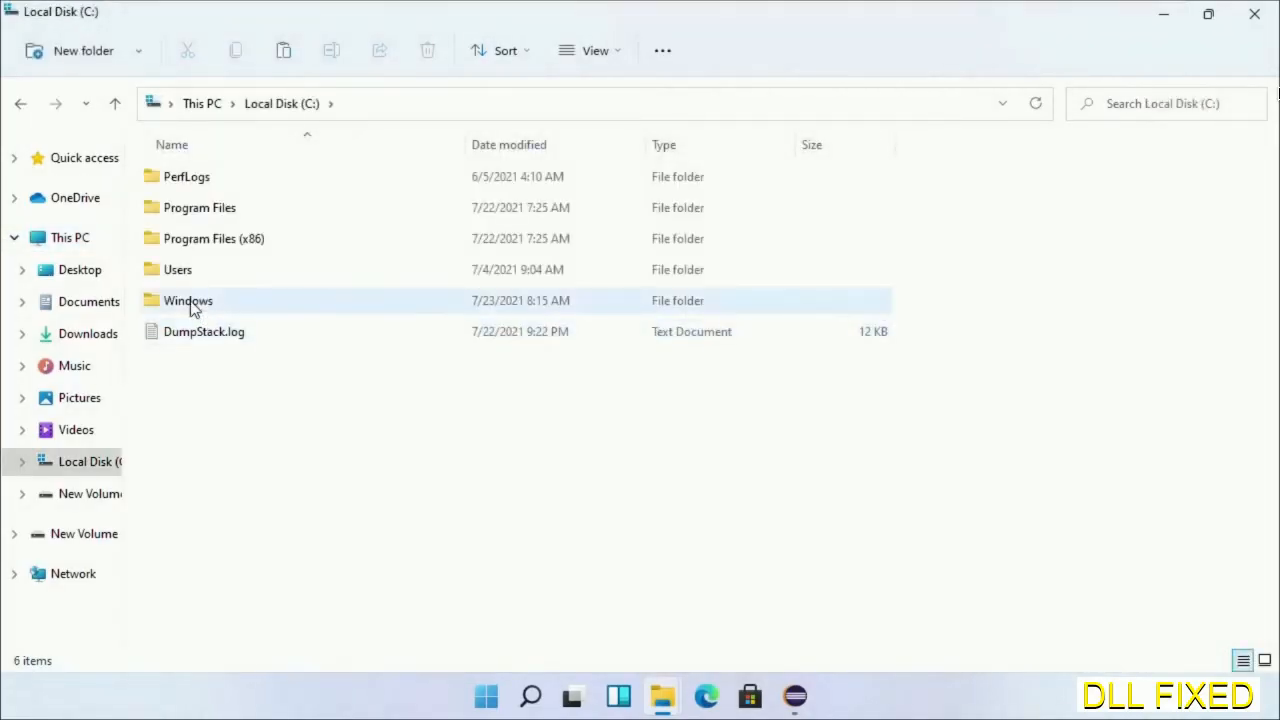
{"action": "double_click", "coordinate": [188, 300]}
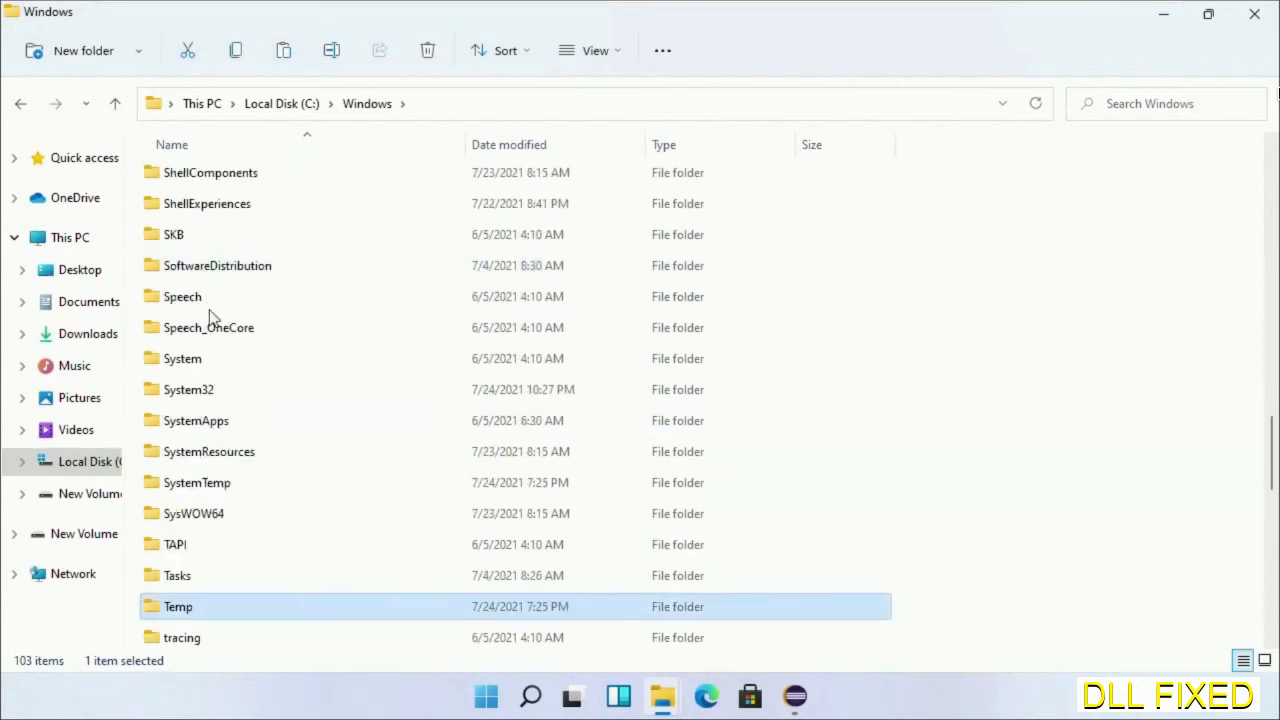
{"action": "double_click", "coordinate": [188, 388]}
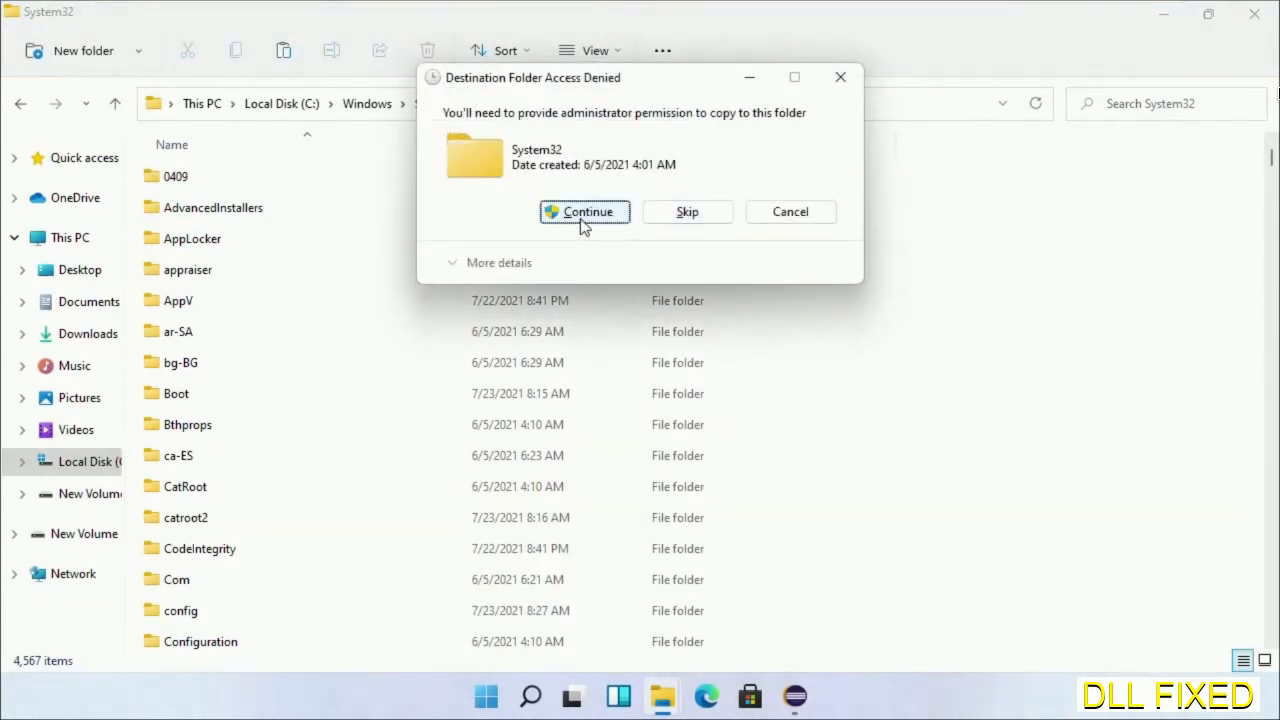
{"action": "left_click", "coordinate": [584, 212]}
{"action": "type", "text": "task"}
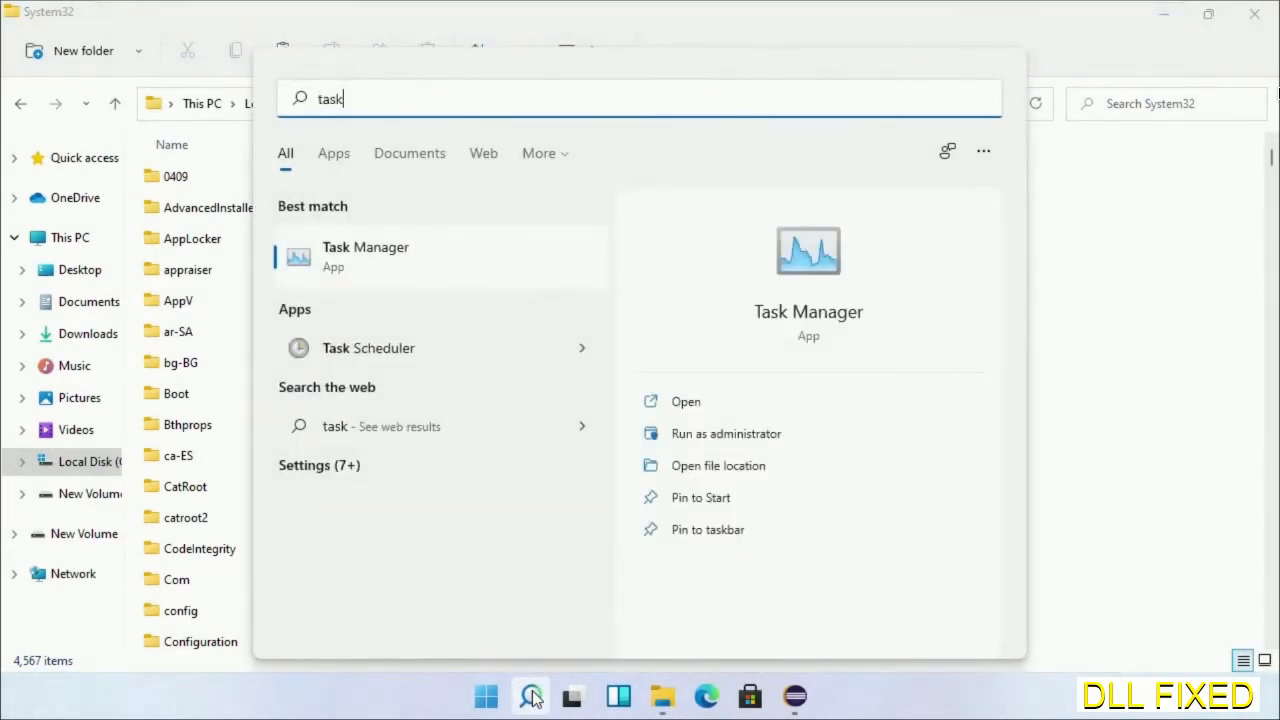
Step: Launch Task Manager as administrator and start a Run new task dialog
{"action": "right_click", "coordinate": [364, 256]}
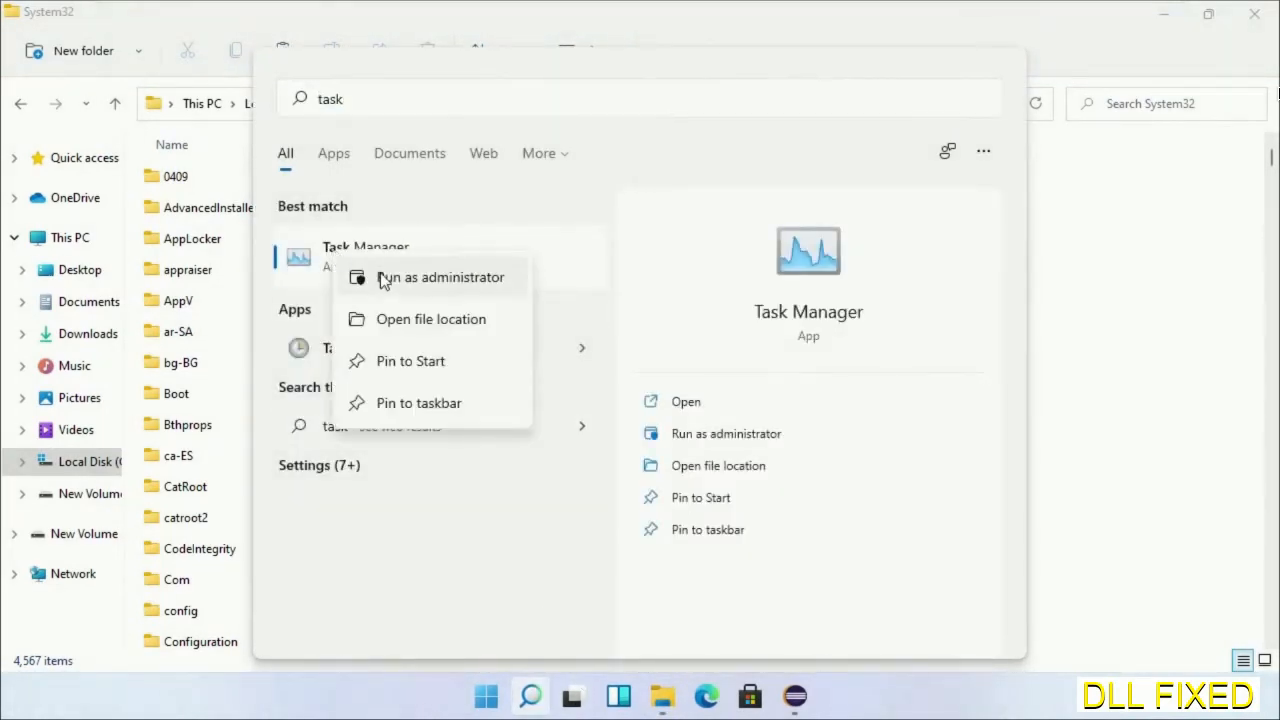
{"action": "left_click", "coordinate": [440, 276]}
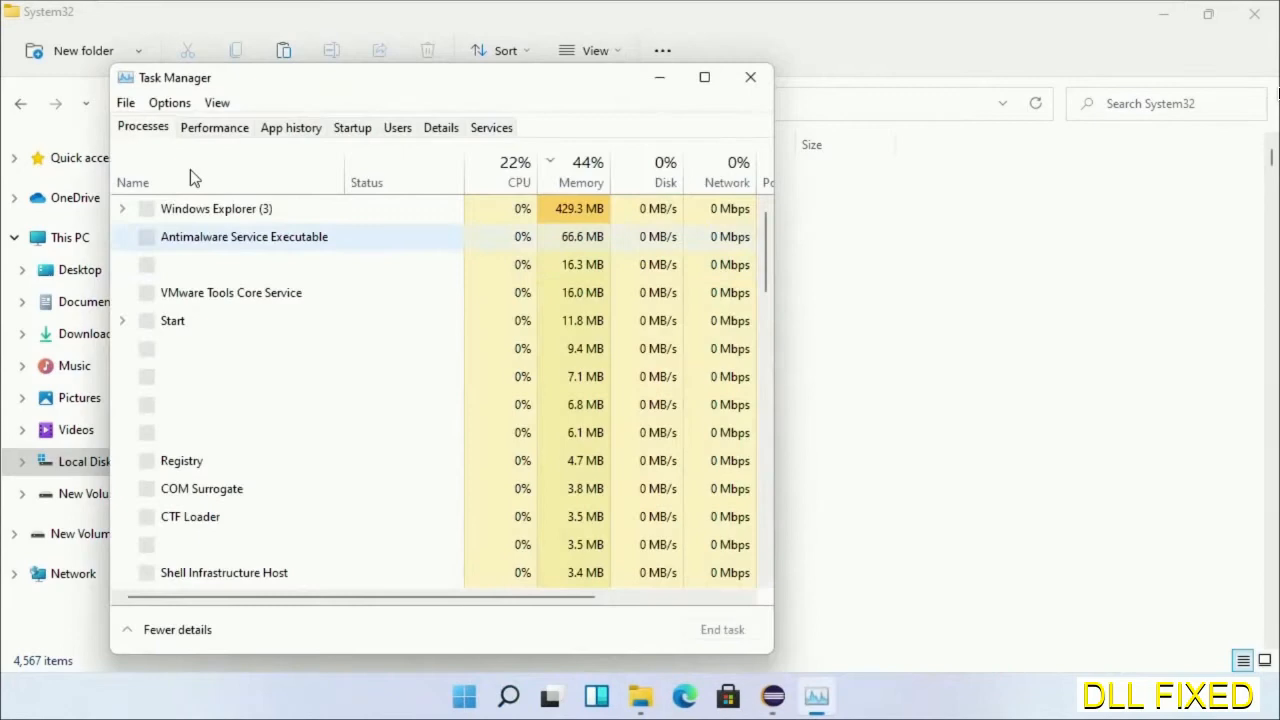
{"action": "left_click", "coordinate": [124, 102]}
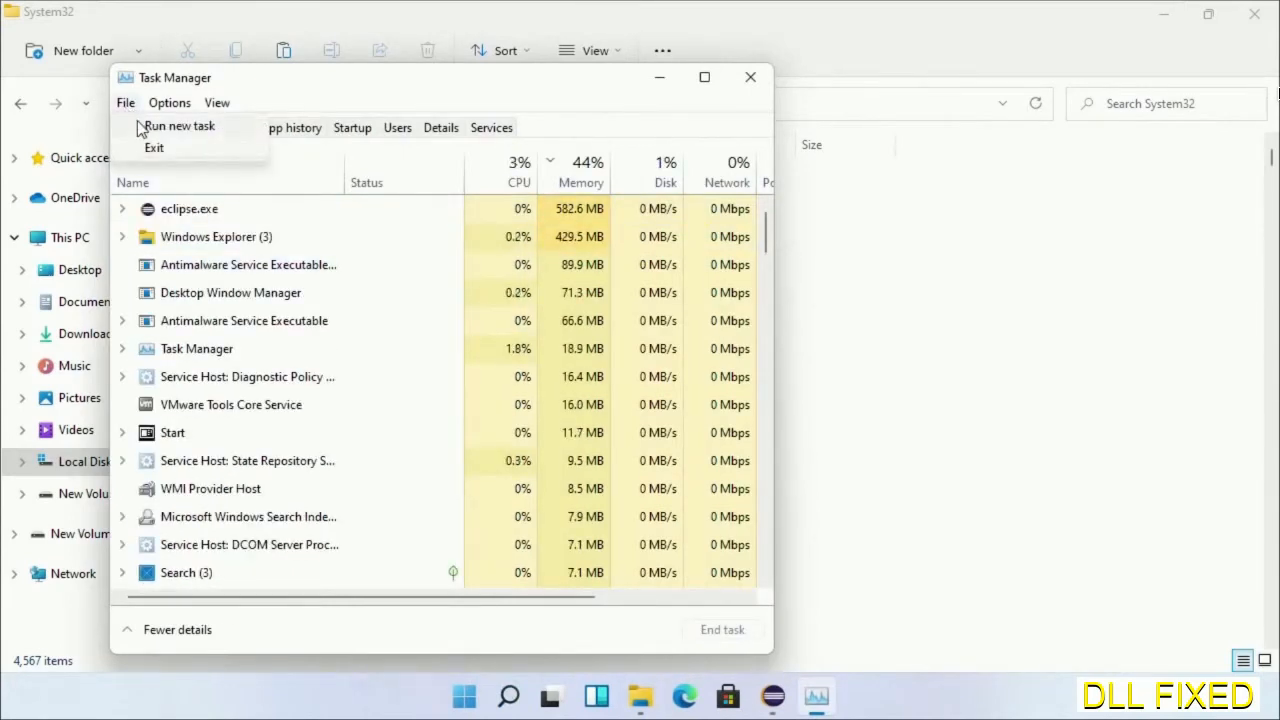
{"action": "left_click", "coordinate": [180, 124]}
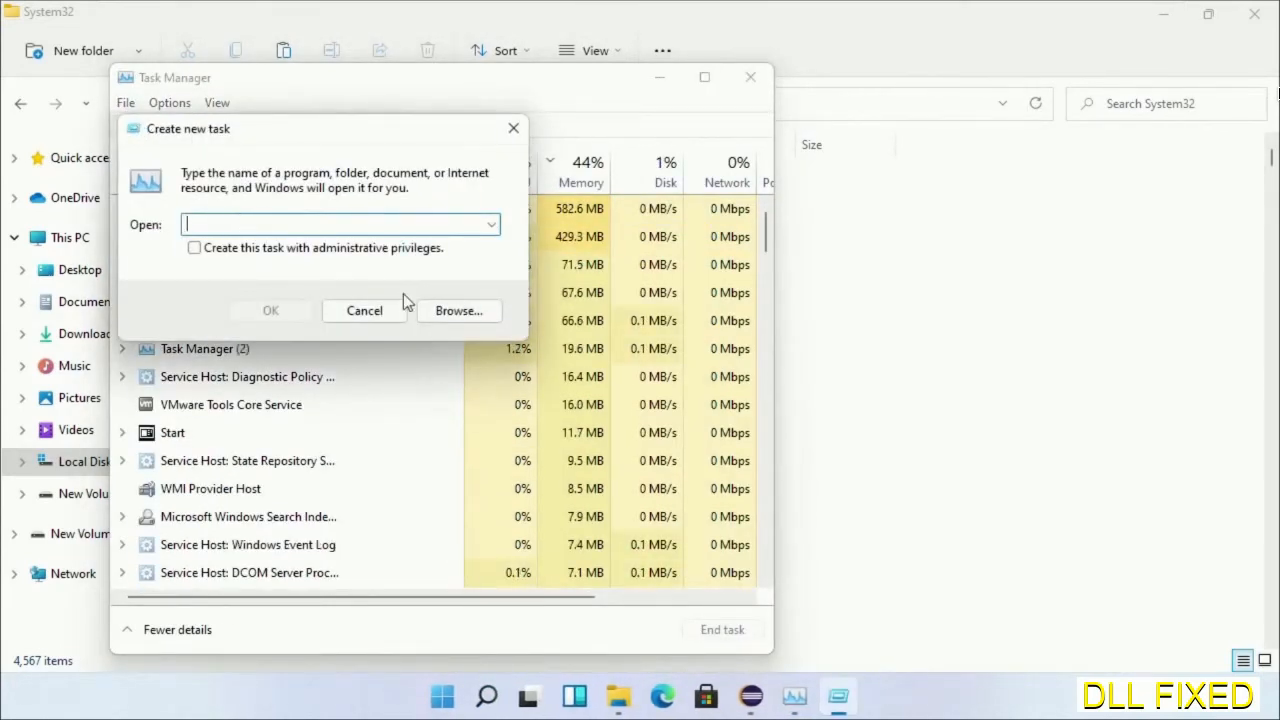
Step: Browse to C:\Windows\System32 and select cmd.exe as the program for the new task
{"action": "left_click", "coordinate": [460, 310]}
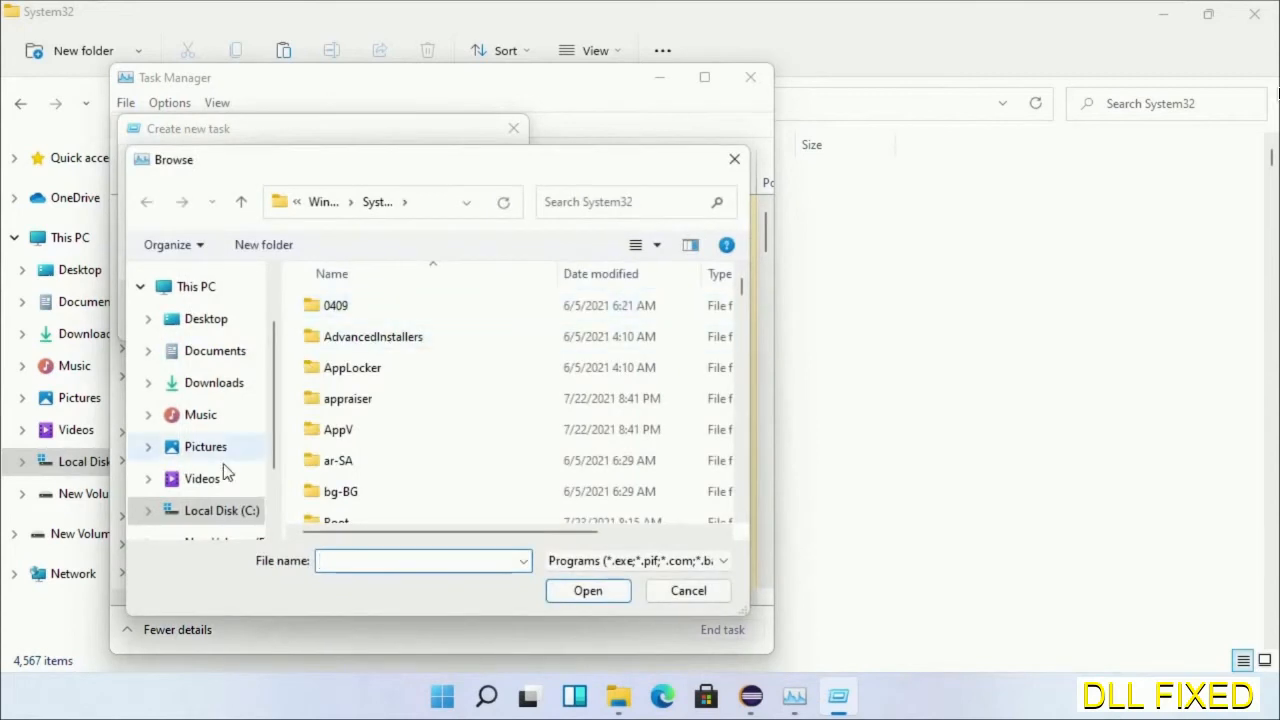
{"action": "left_click", "coordinate": [220, 510]}
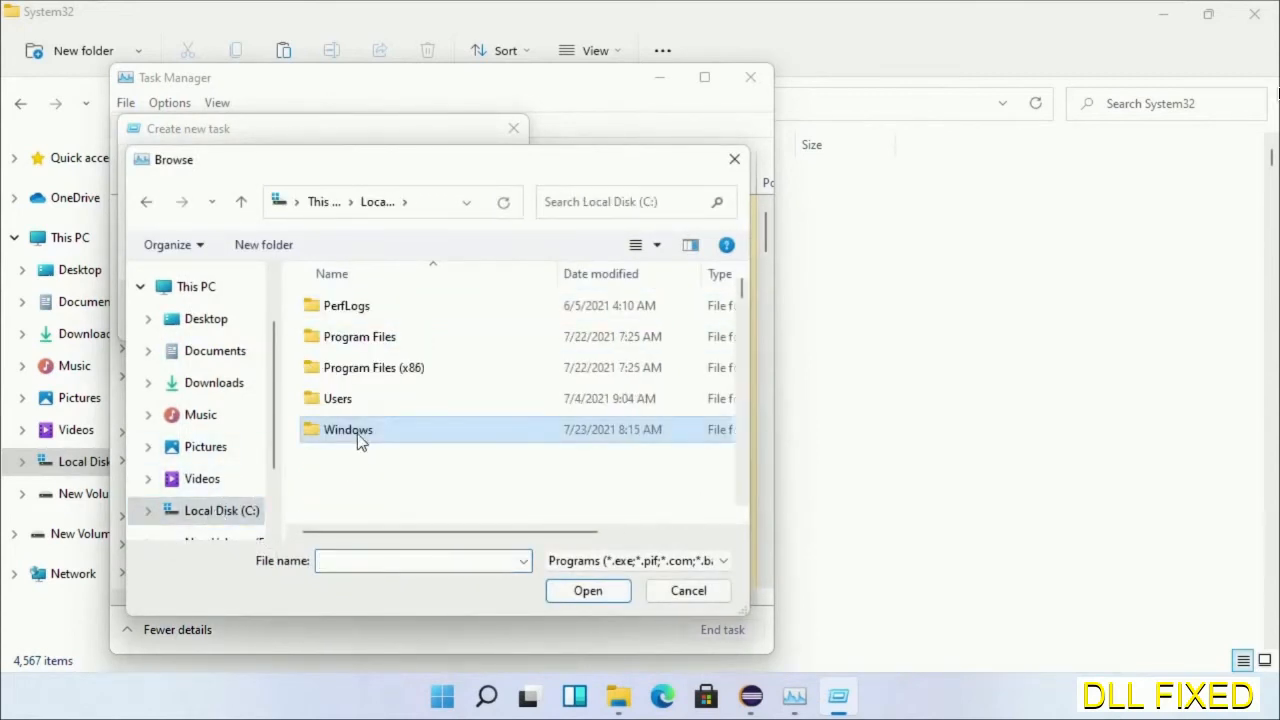
{"action": "double_click", "coordinate": [348, 428]}
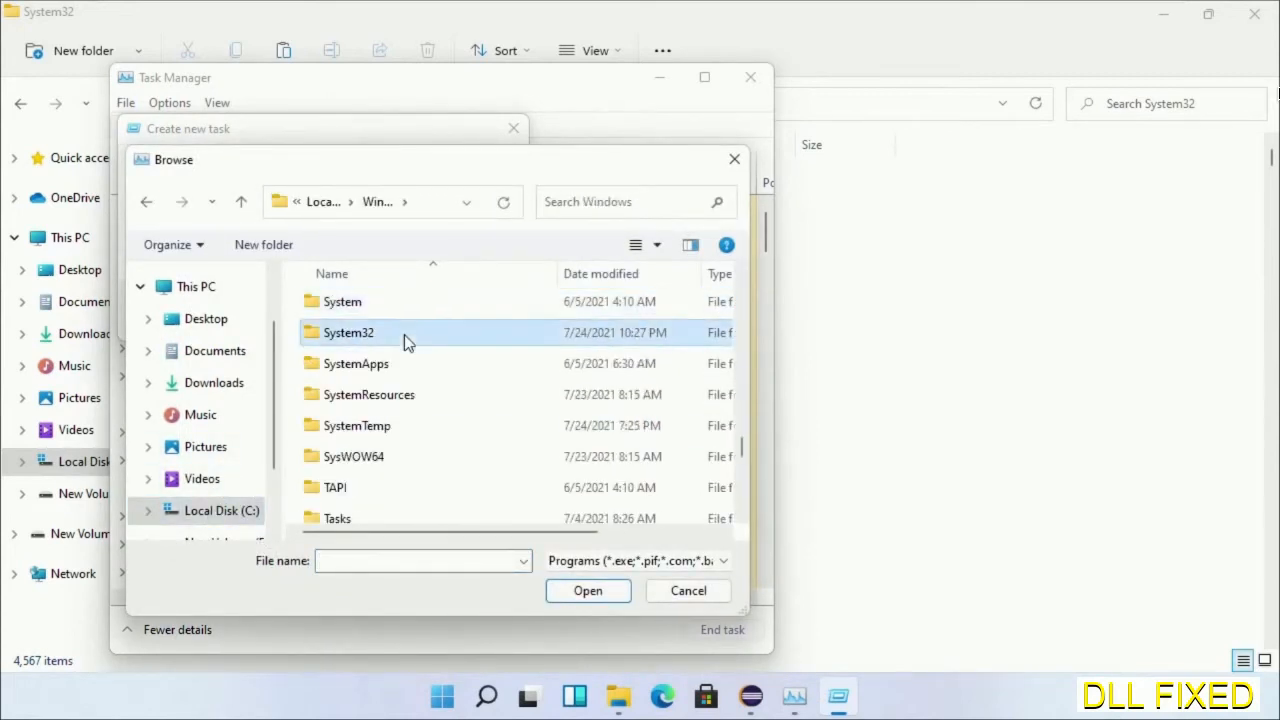
{"action": "double_click", "coordinate": [348, 332]}
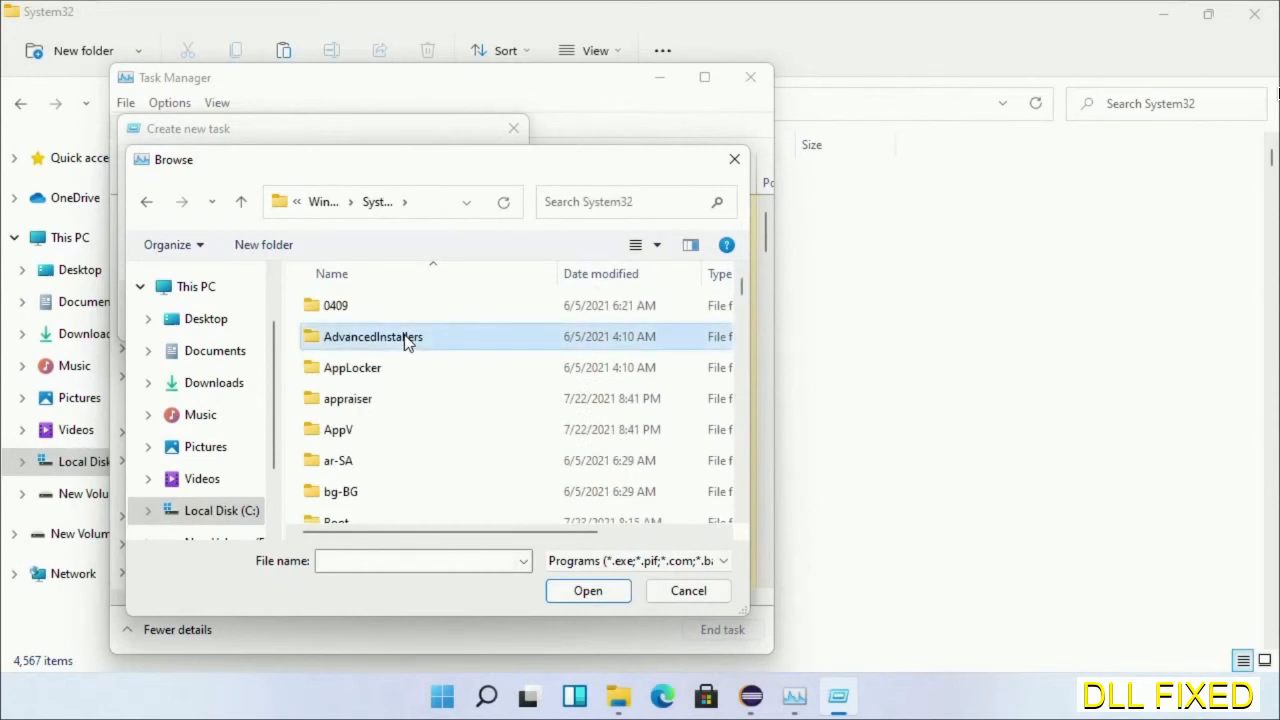
{"action": "scroll", "scroll_direction": "down", "scroll_amount": 3}
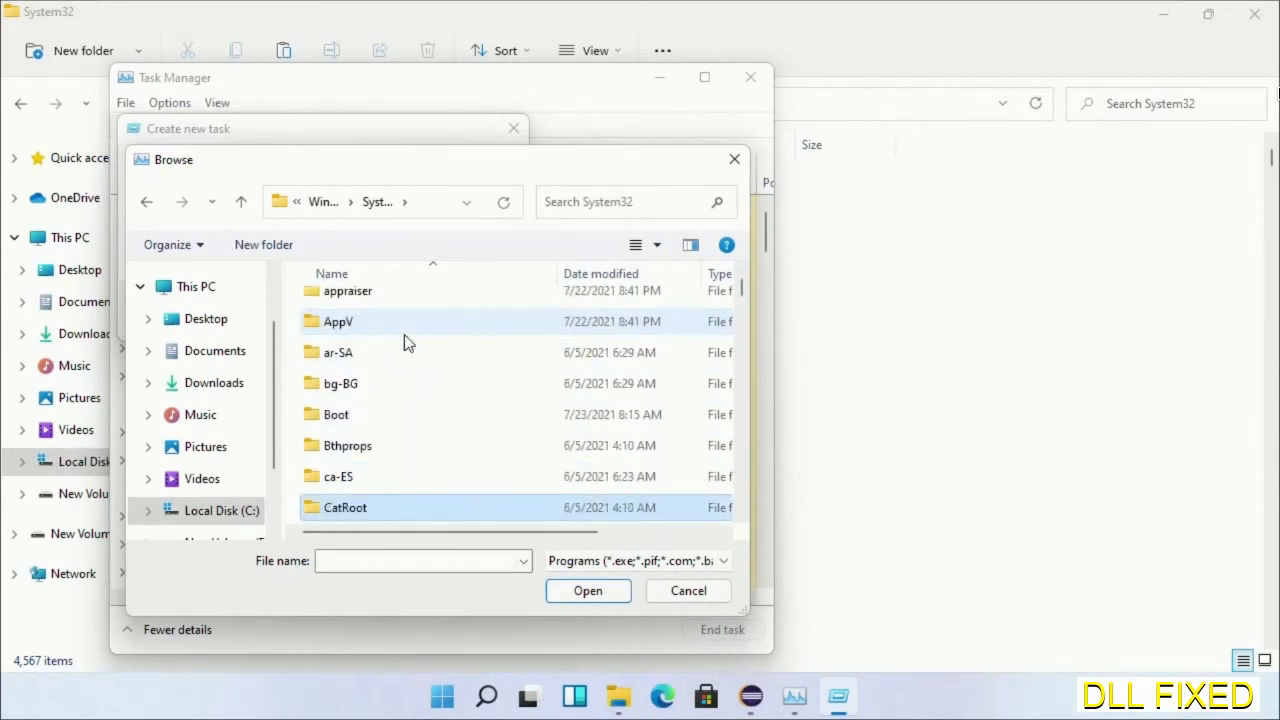
{"action": "scroll", "scroll_direction": "down", "scroll_amount": 3}
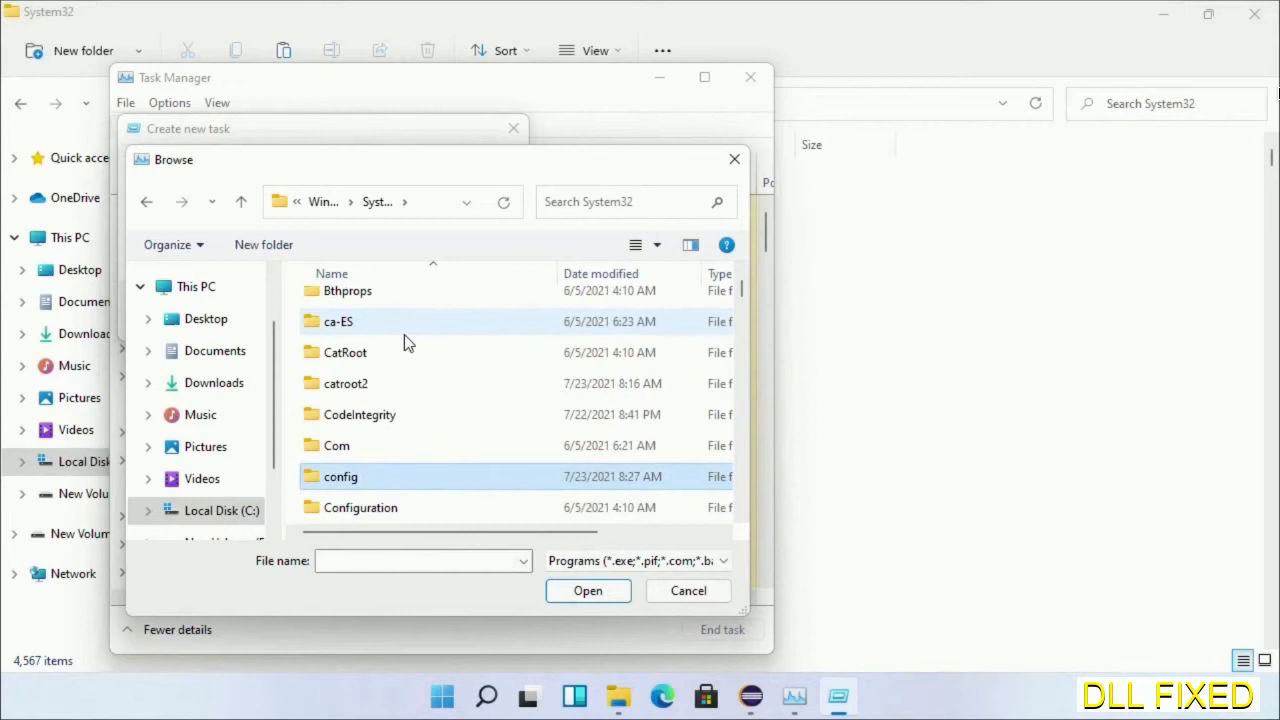
{"action": "left_click", "coordinate": [348, 300]}
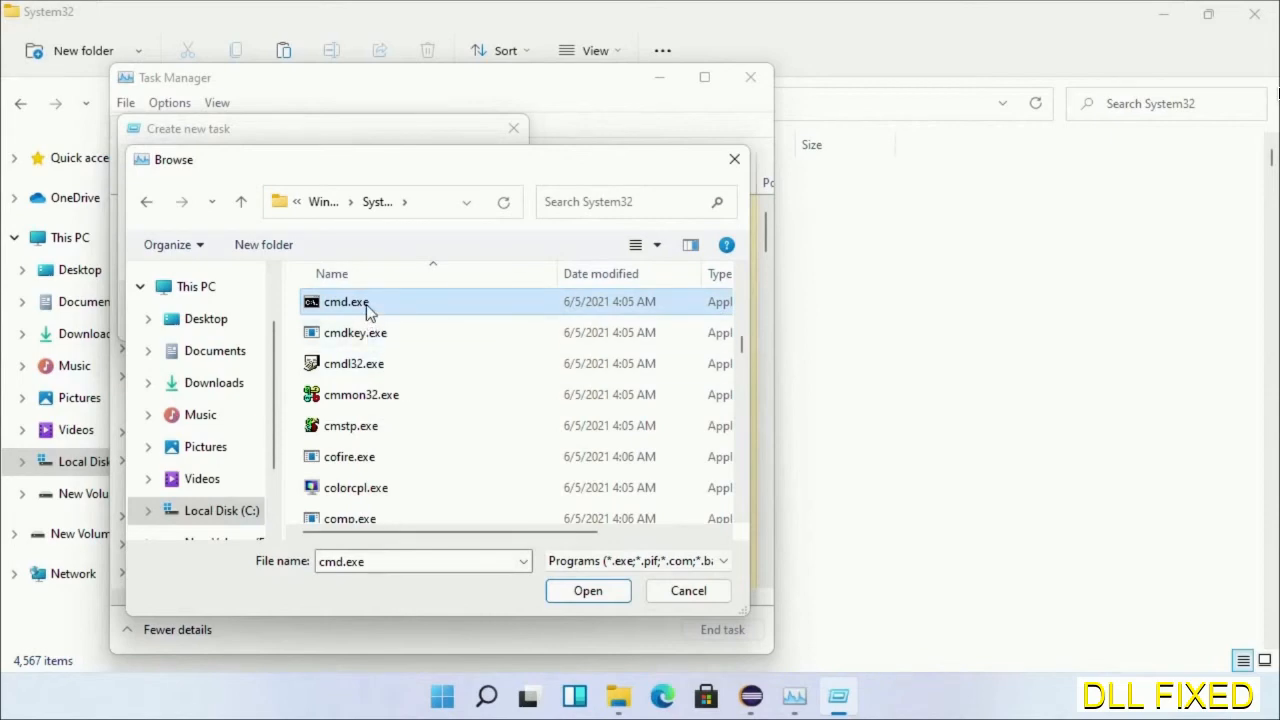
{"action": "left_click", "coordinate": [588, 590]}
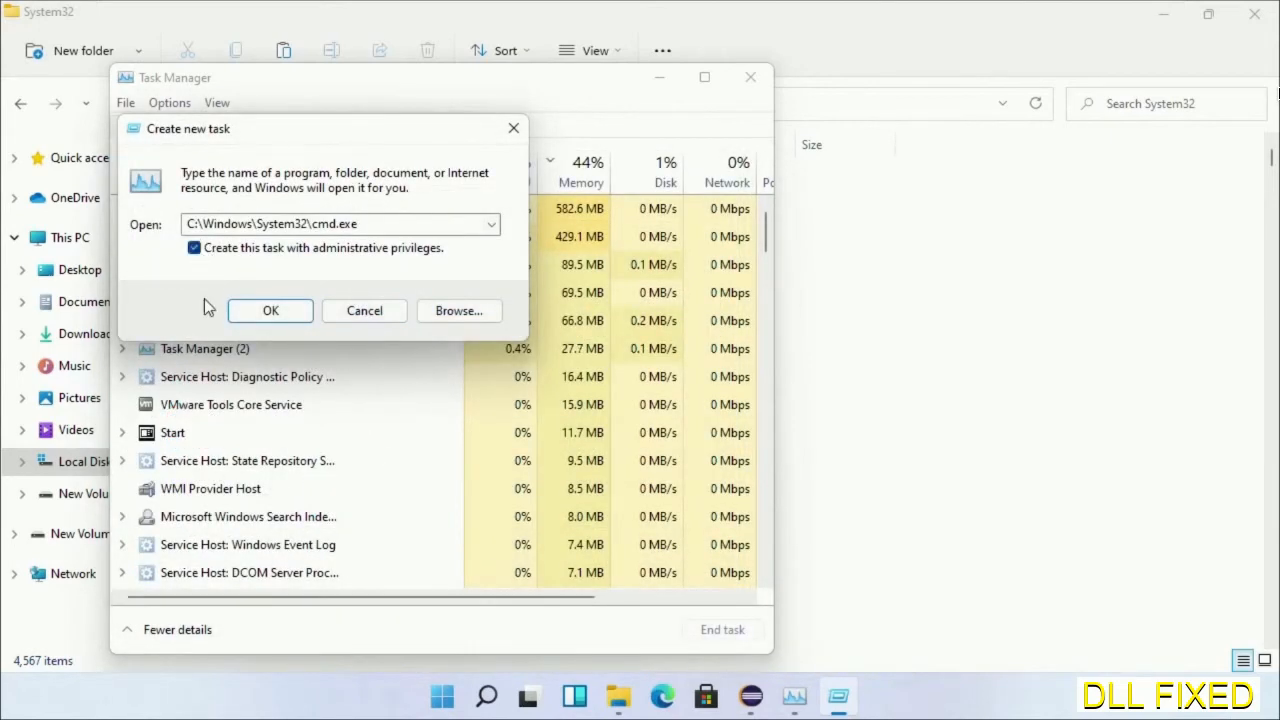
Step: In the elevated prompt run chkdsk c: /f /r and answer Y to schedule it for restart
{"action": "left_click", "coordinate": [270, 310]}
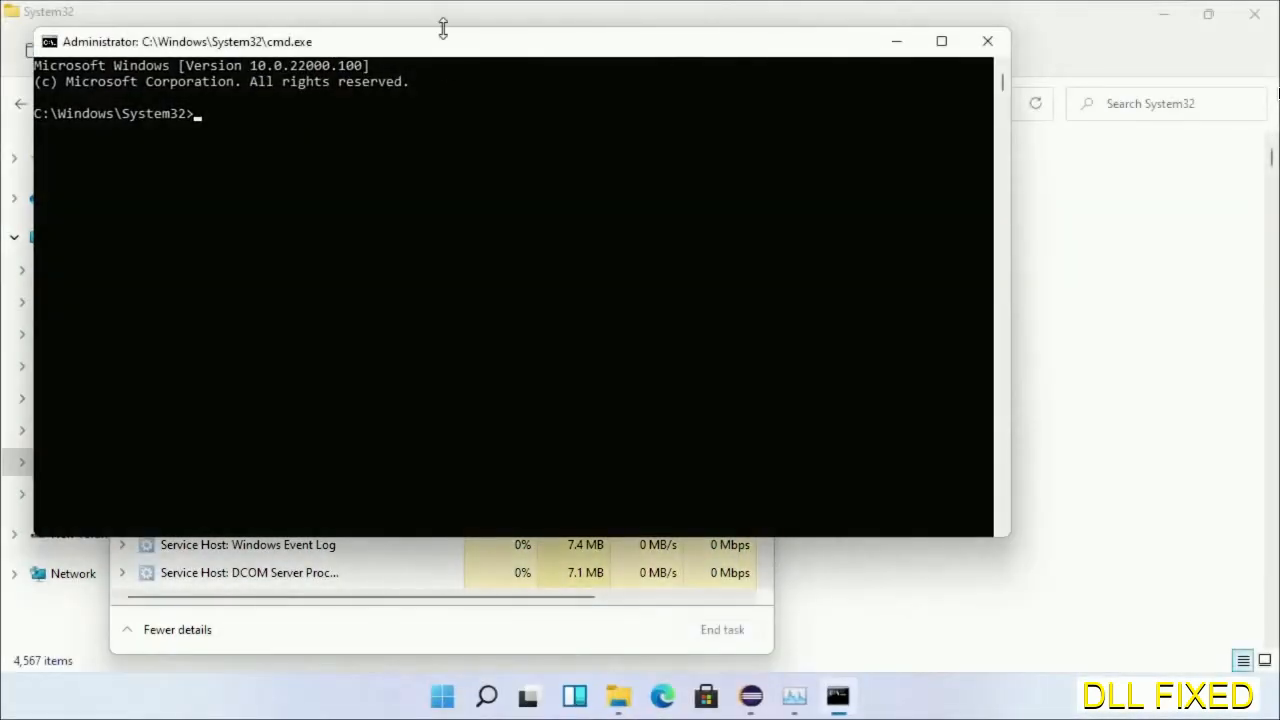
{"action": "left_click", "coordinate": [940, 40]}
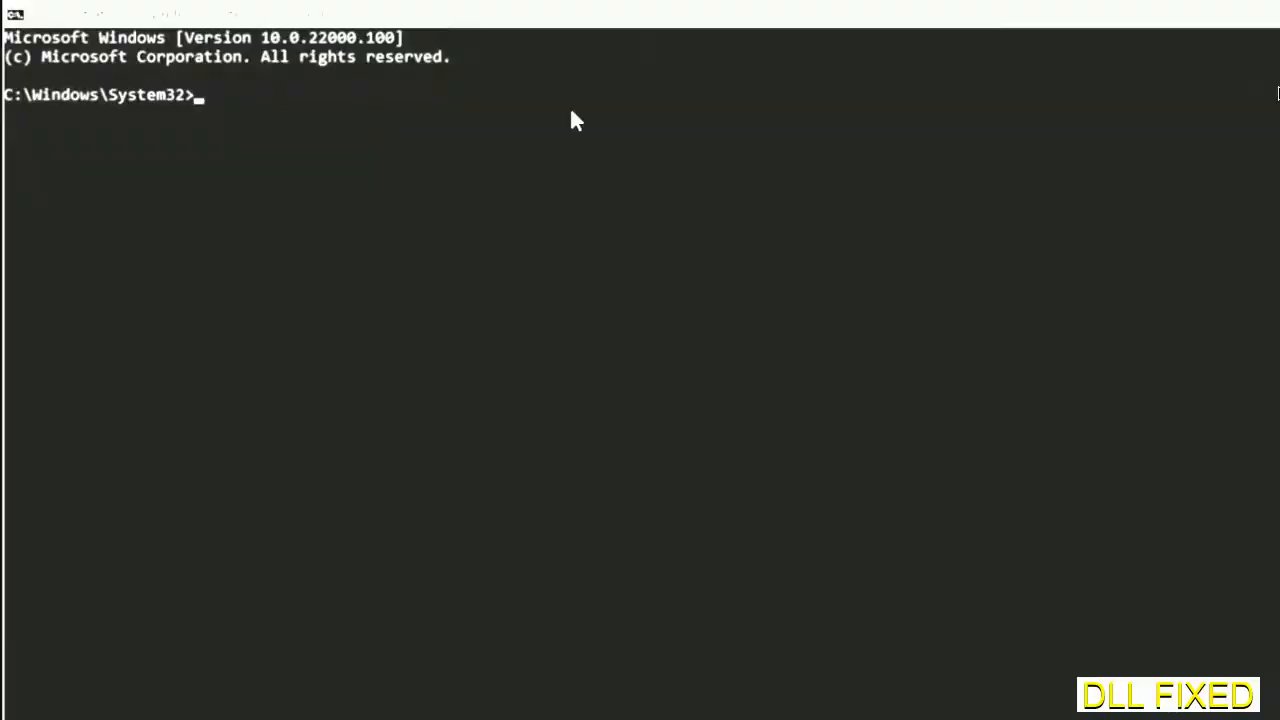
{"action": "type", "text": "chkdsk c /f /r"}
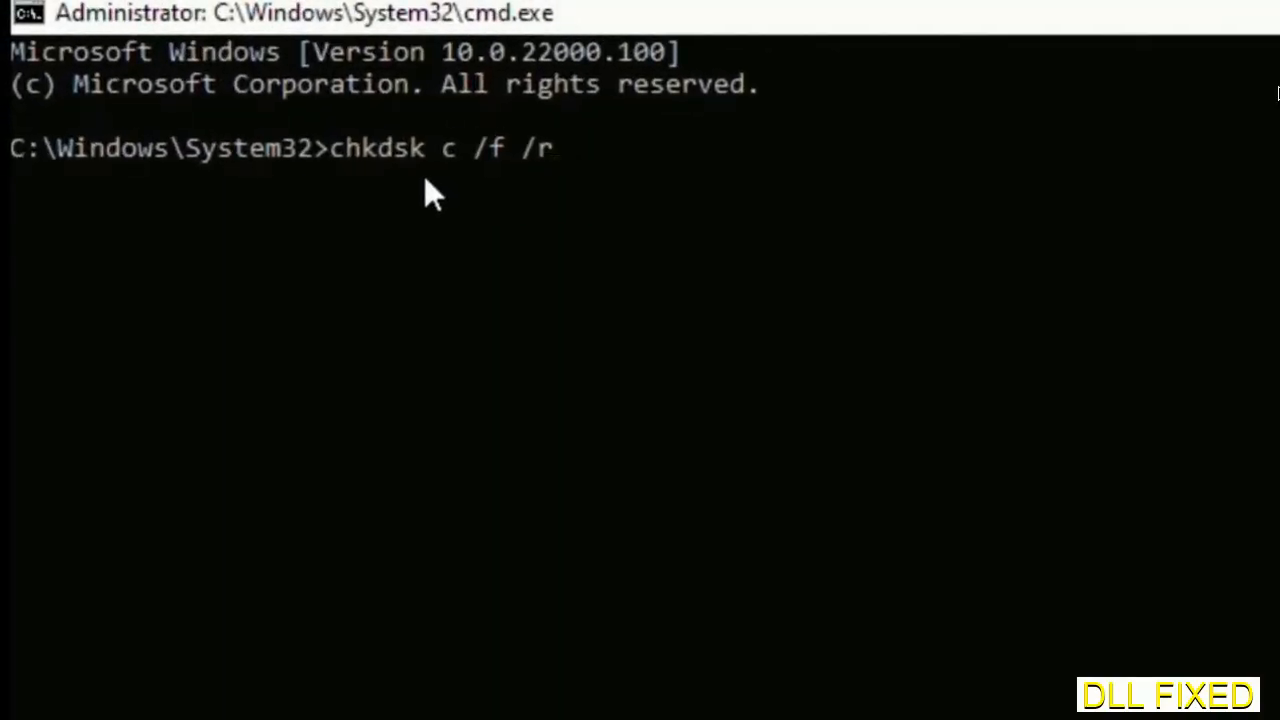
{"action": "type", "text": ":"}
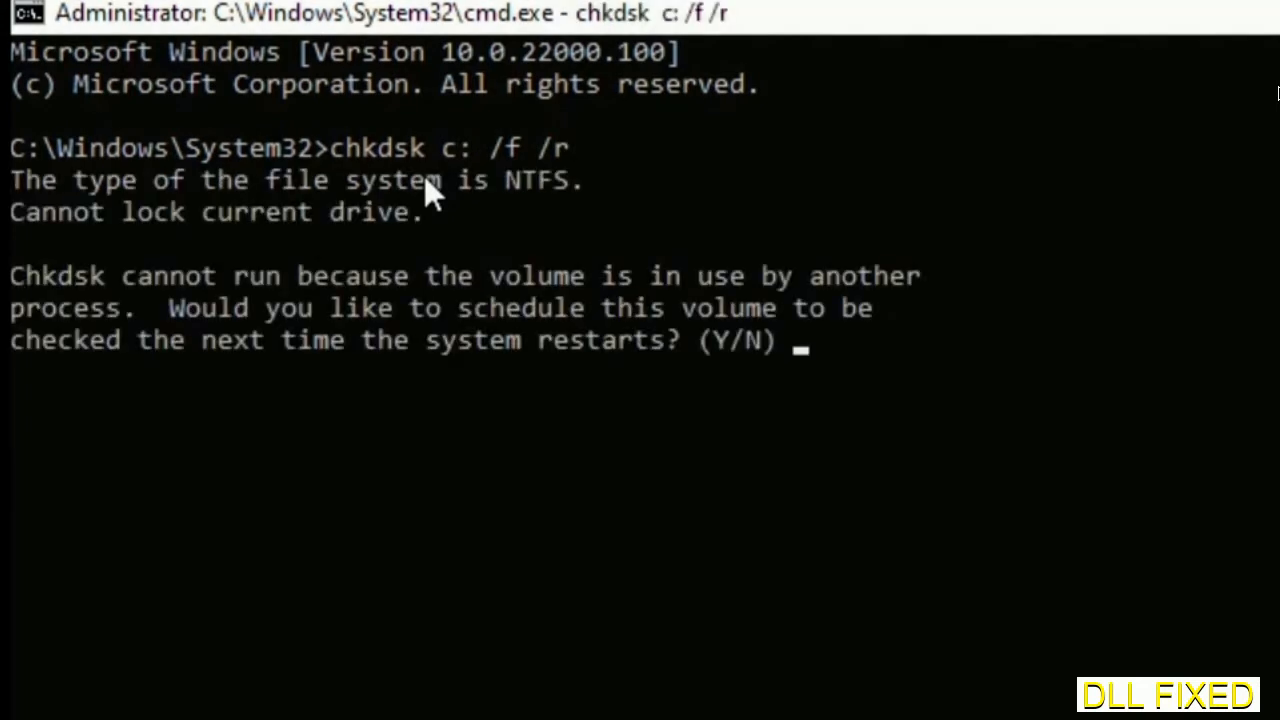
{"action": "type", "text": "Y"}
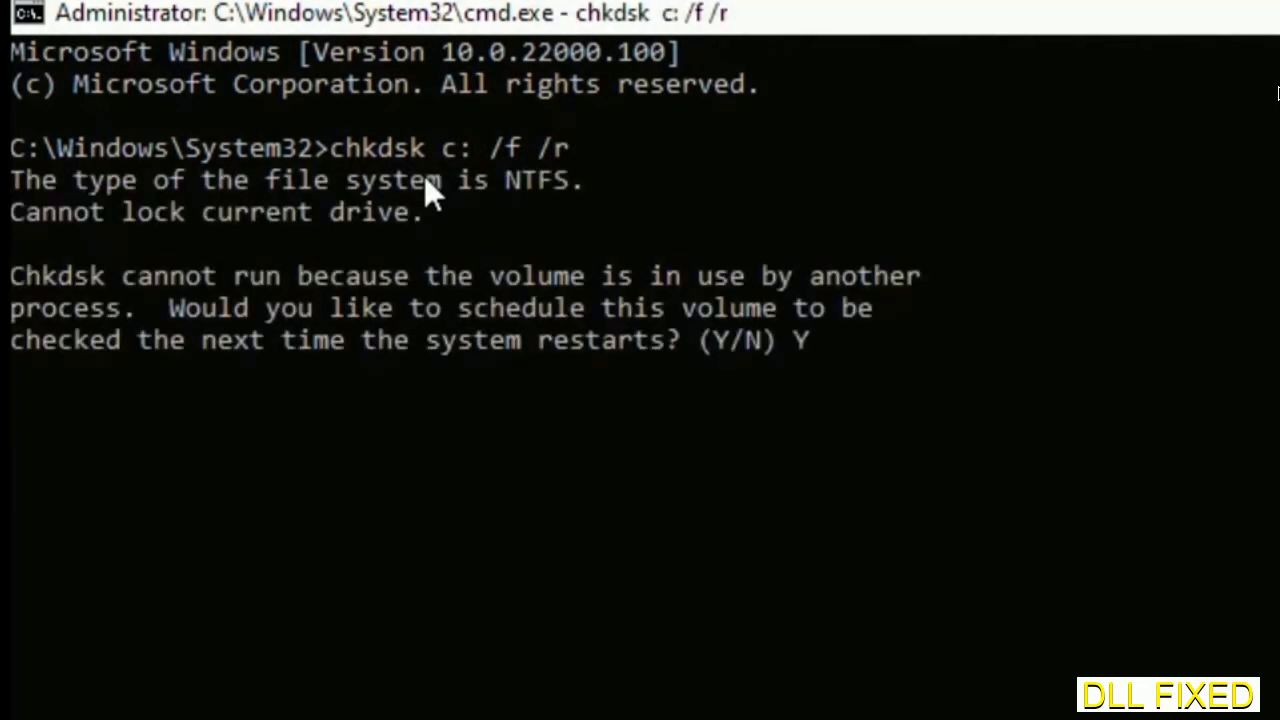
{"action": "key", "text": "Return"}
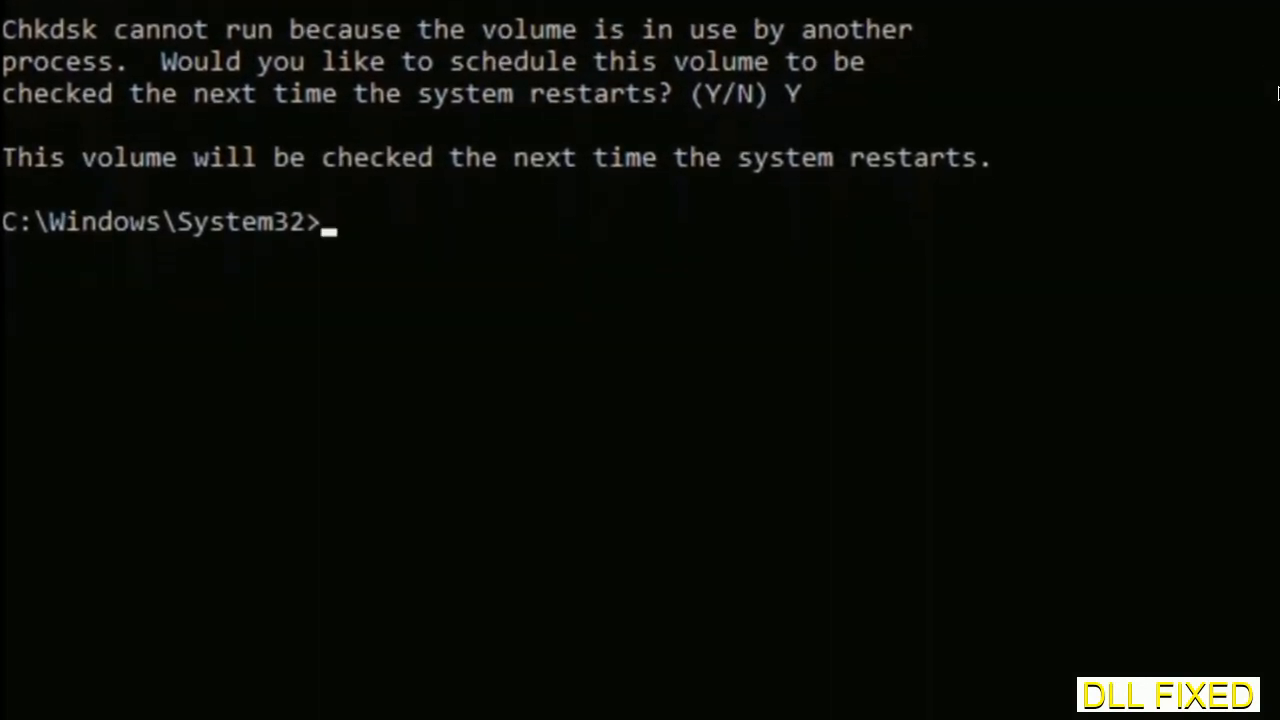
Step: Start a system file integrity scan with sfc /scannow
{"action": "type", "text": "sfc"}
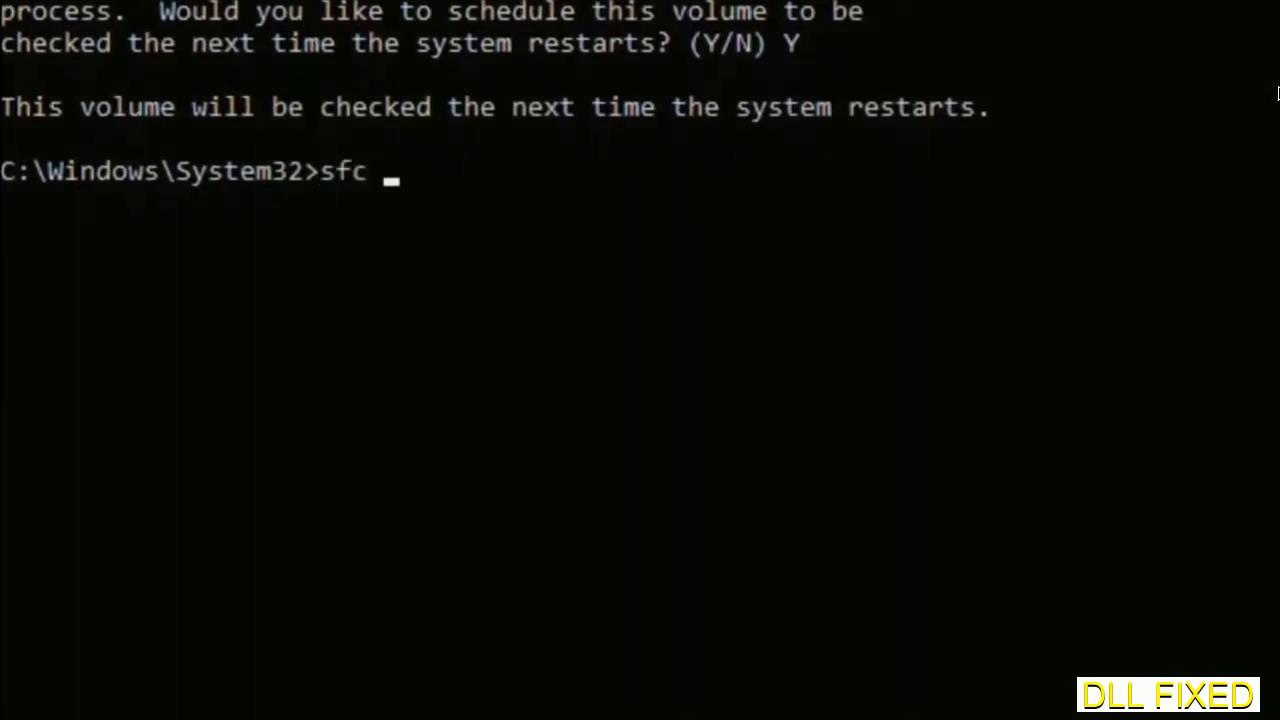
{"action": "type", "text": "/scanno"}
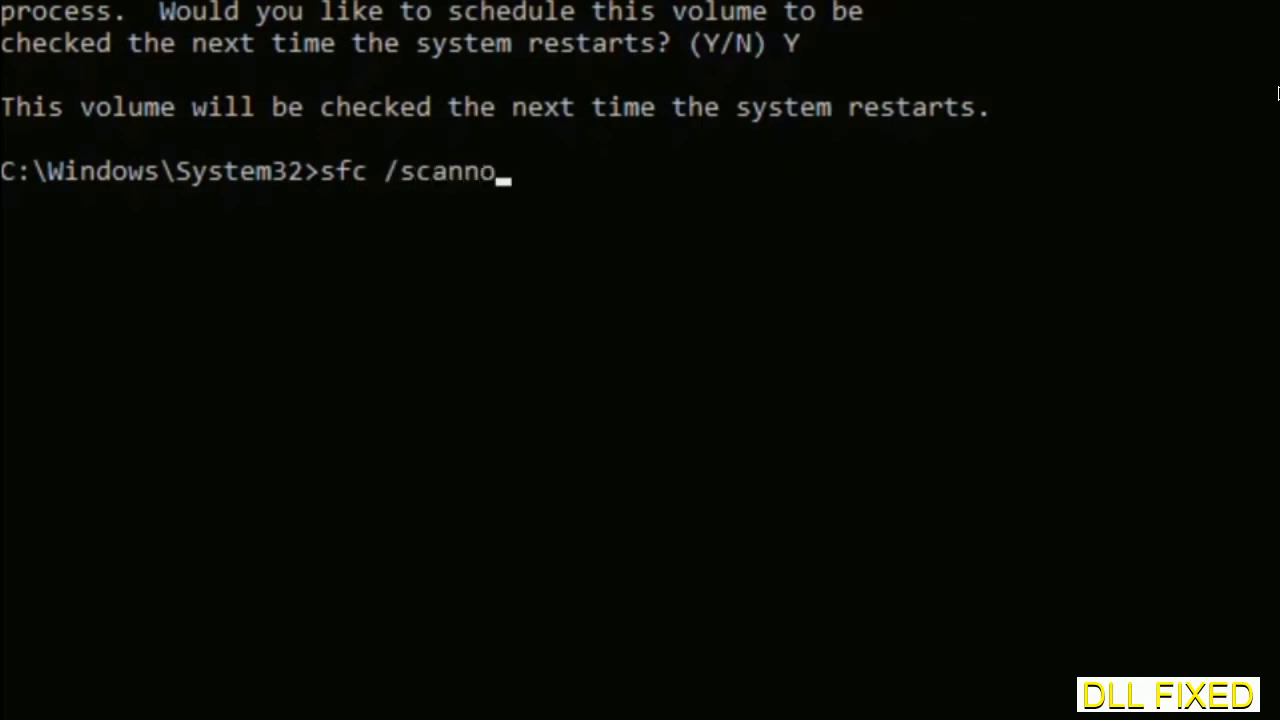
{"action": "type", "text": "w"}
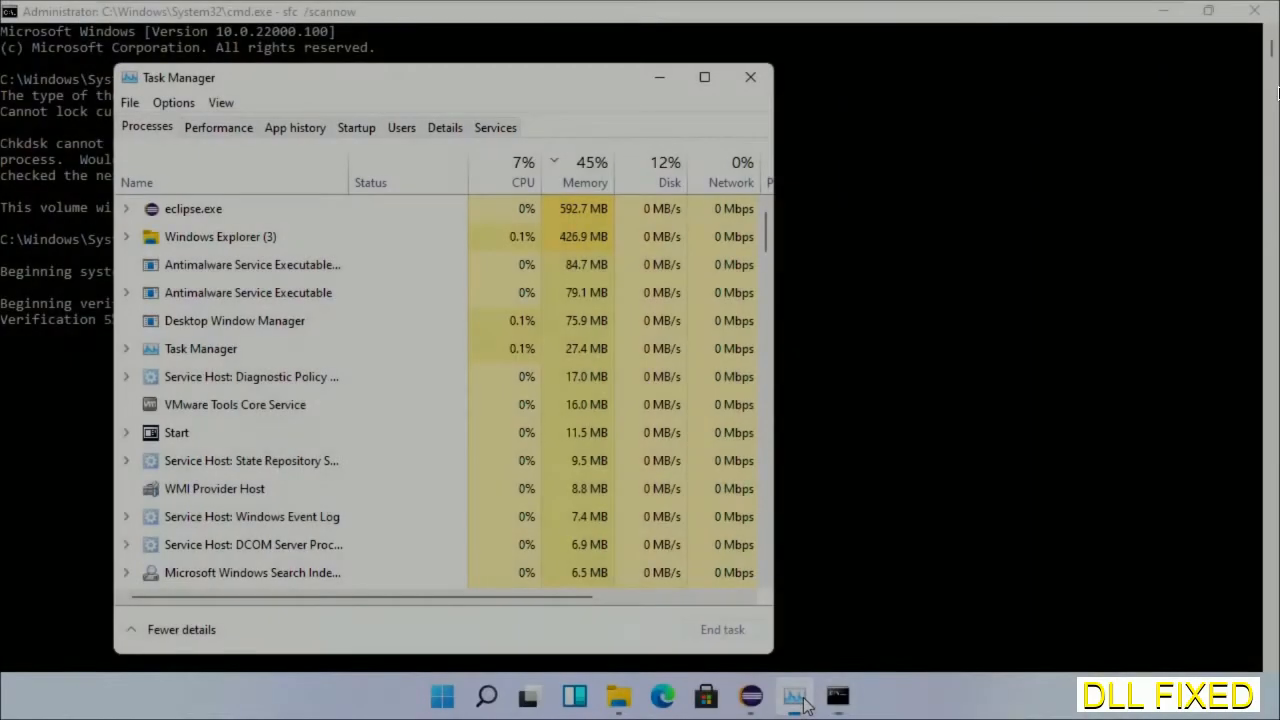
Step: Run a second cmd.exe task from Task Manager with administrative privileges
{"action": "left_click", "coordinate": [128, 102]}
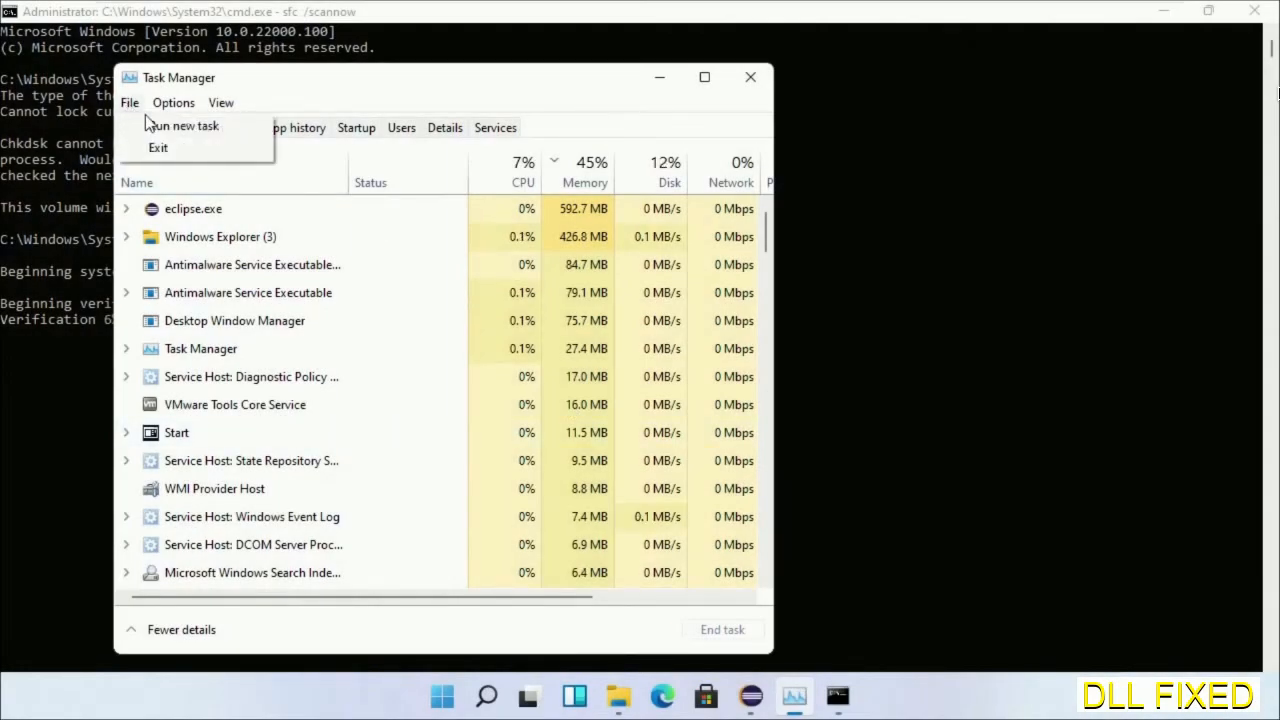
{"action": "left_click", "coordinate": [184, 124]}
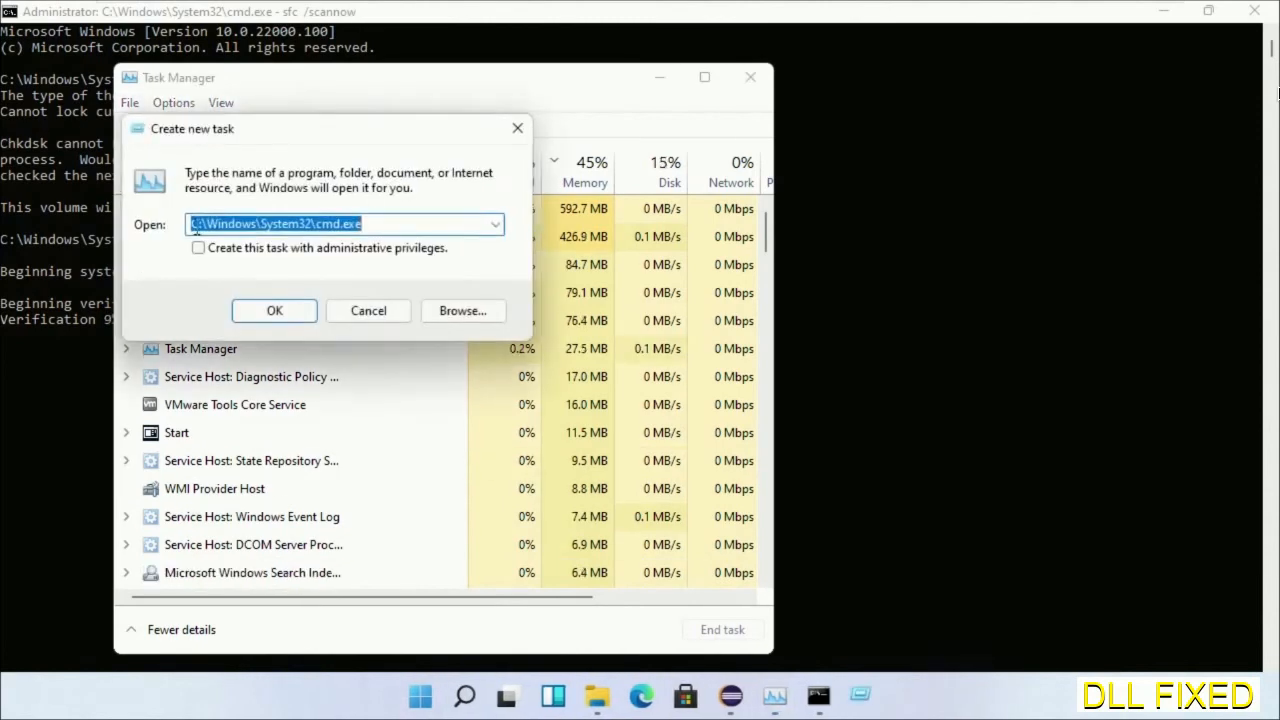
{"action": "left_click", "coordinate": [198, 248]}
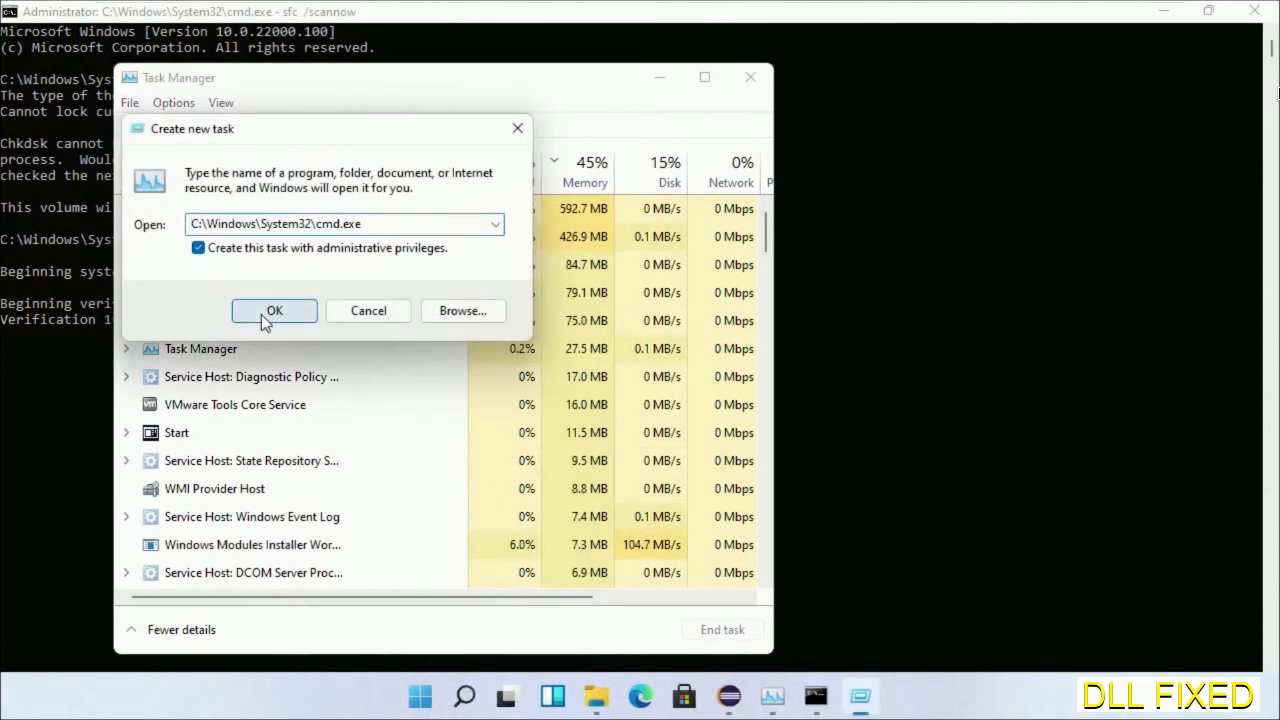
{"action": "left_click", "coordinate": [274, 312]}
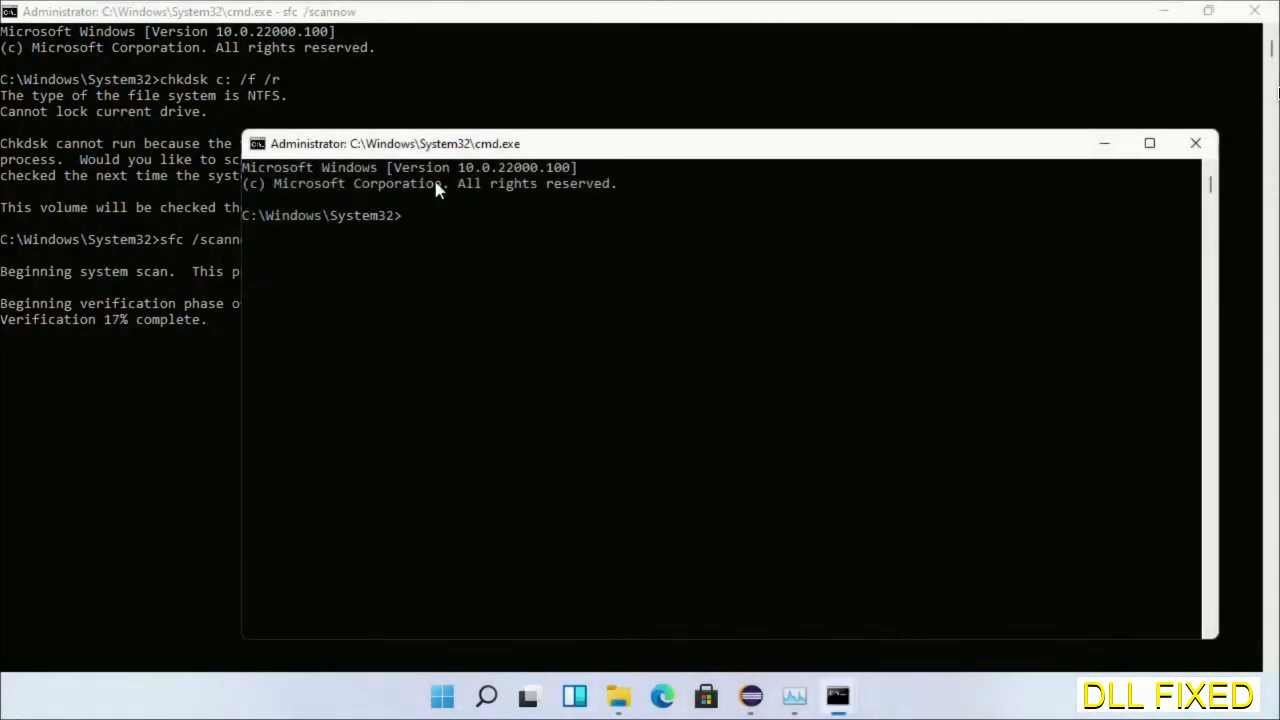
Step: Enter regsvr32 "C:\Windows\System32\myMissingDllFile.dll" in the second prompt
{"action": "left_click_drag", "start_coordinate": [430, 144], "coordinate": [710, 76]}
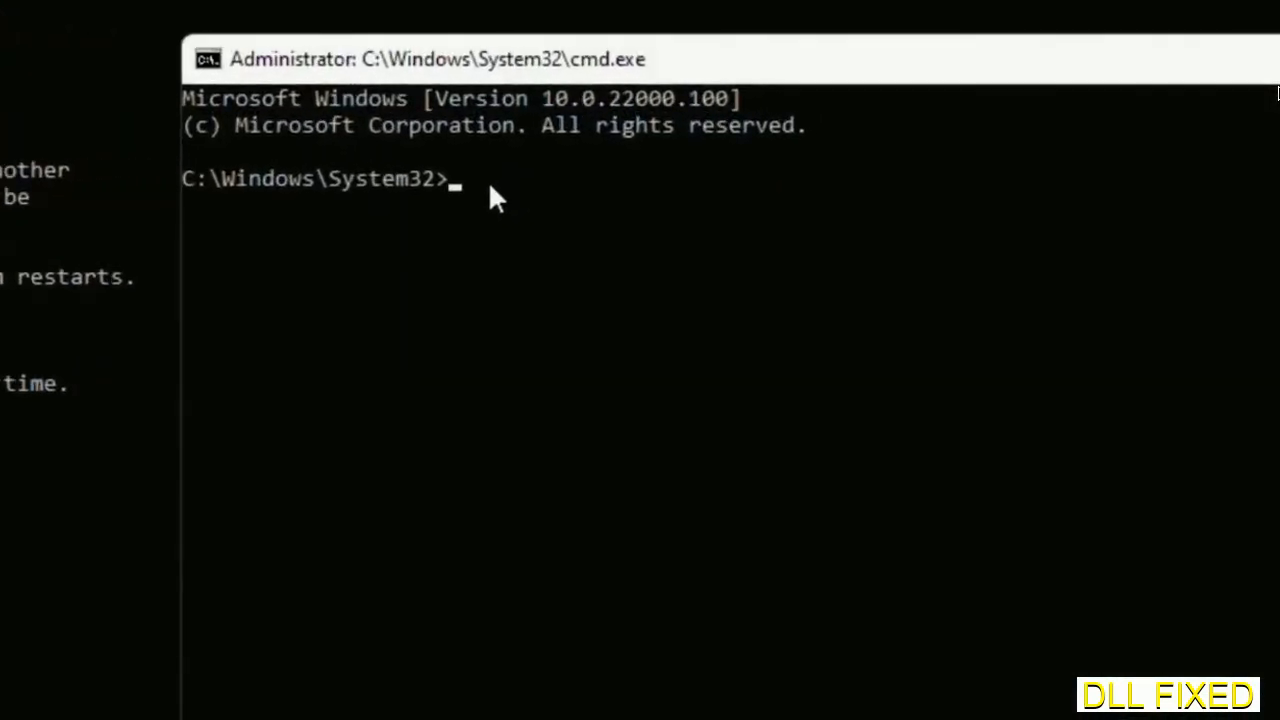
{"action": "type", "text": "regsvr32 \"C:\\Windows\\System32\\myMissingDllFile.dll\""}
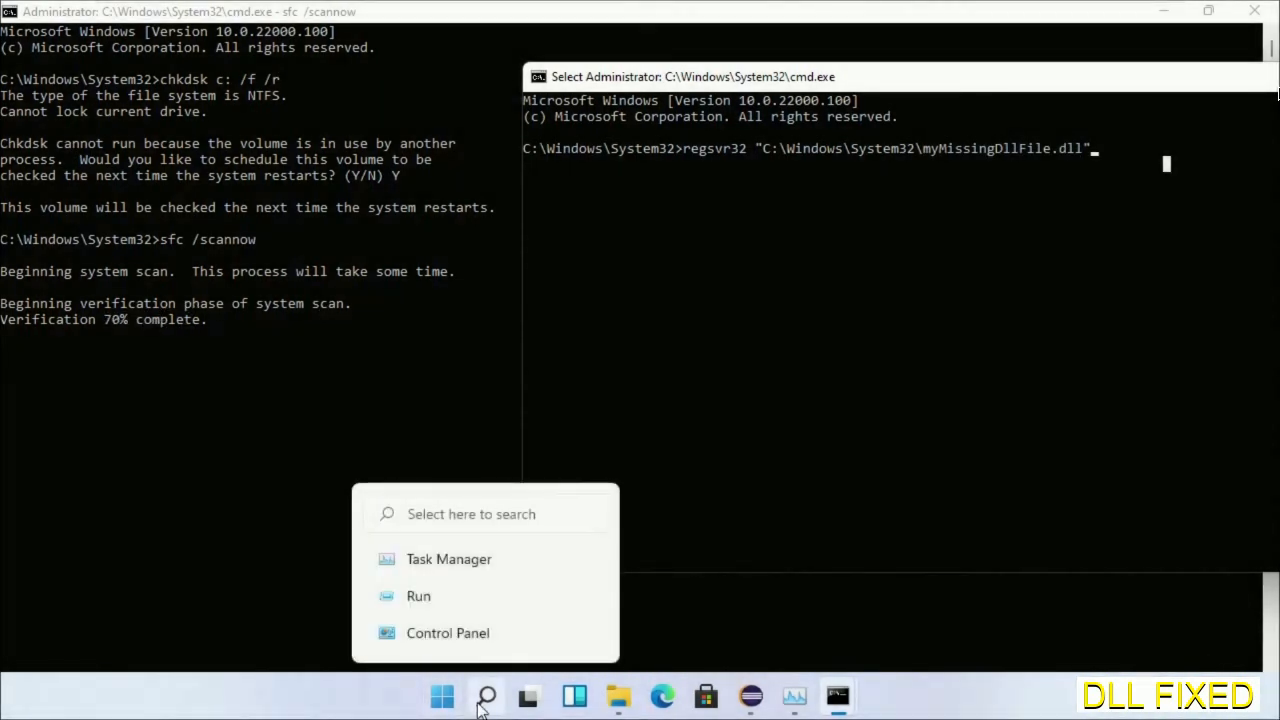
Step: Bring up the Start menu power options to reach the restart choice
{"action": "left_click", "coordinate": [442, 696]}
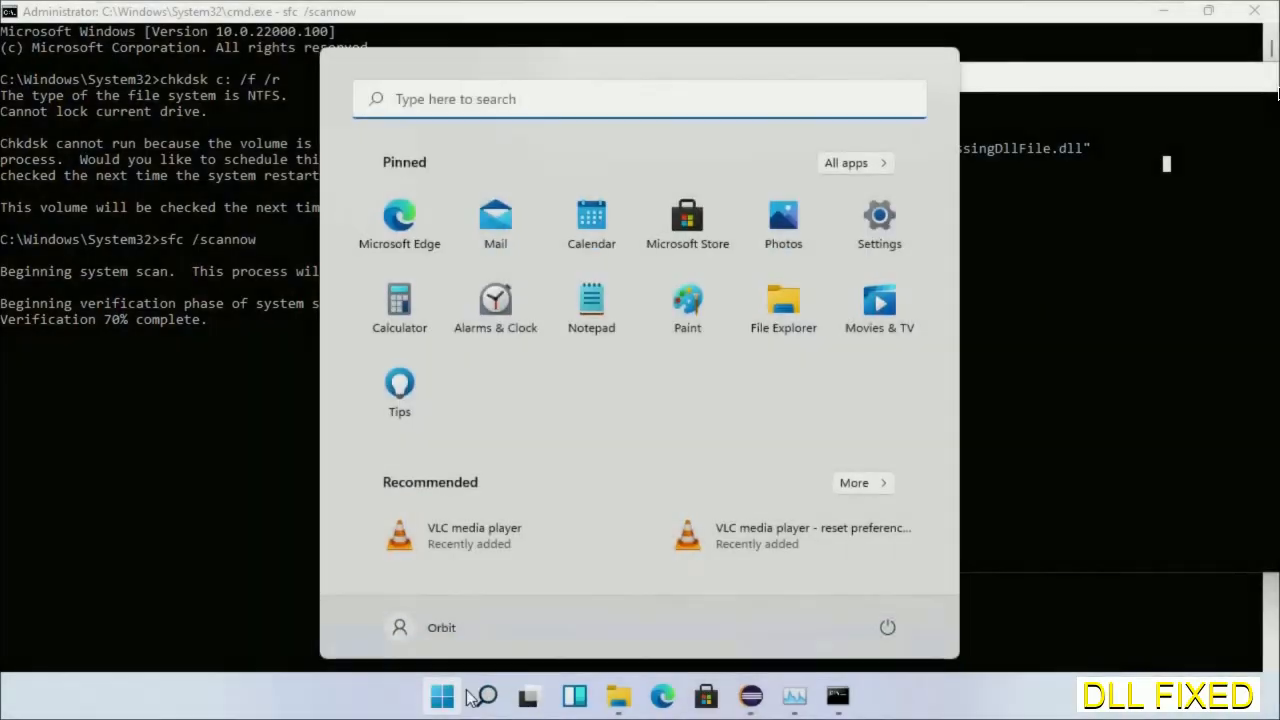
{"action": "left_click", "coordinate": [888, 628]}
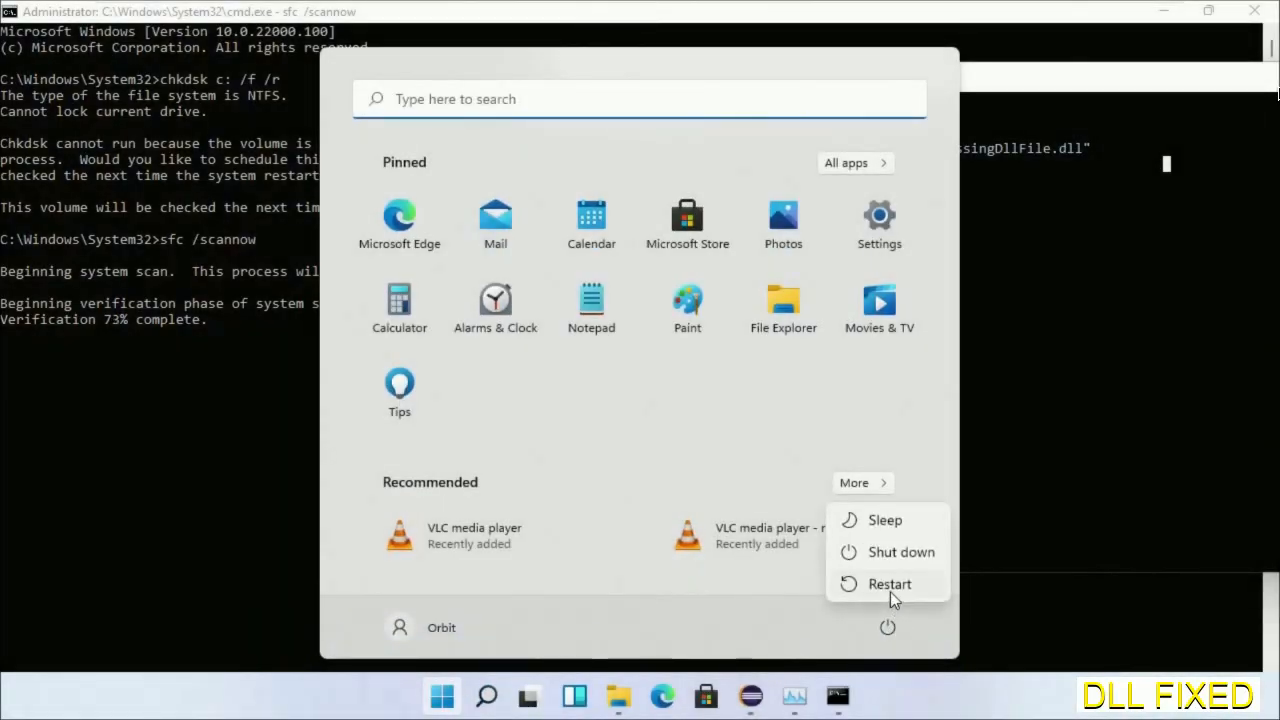